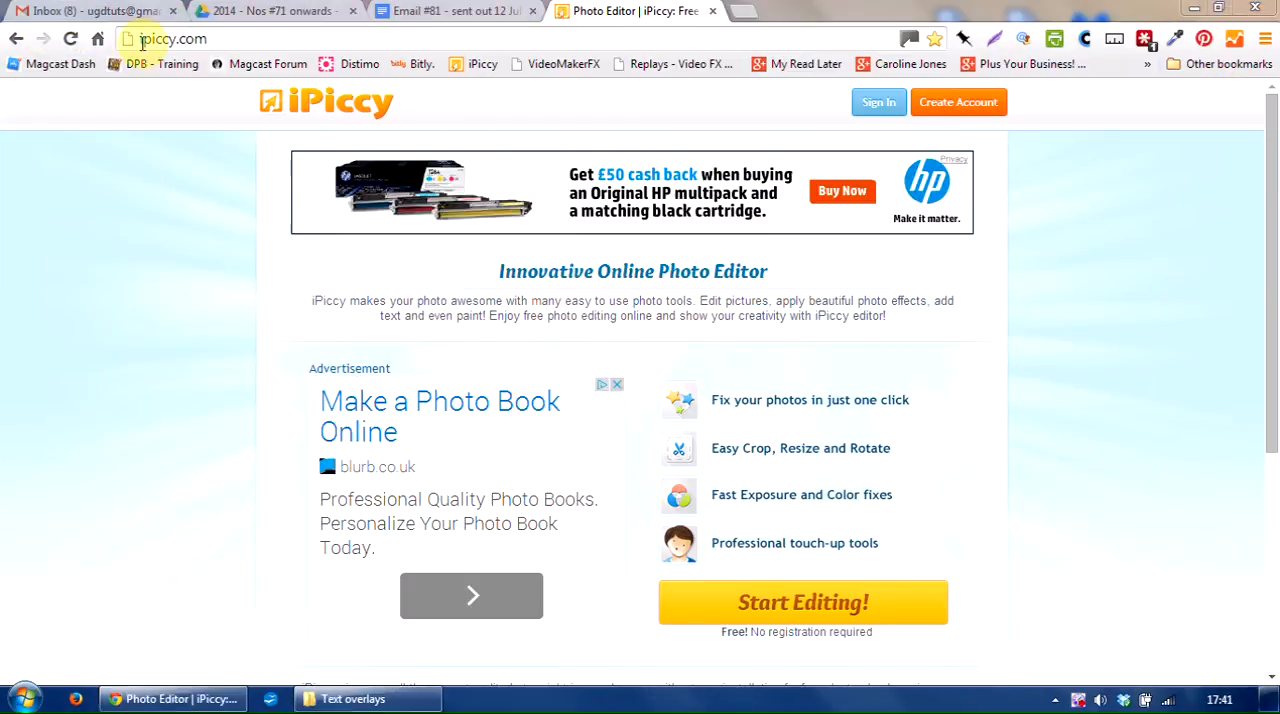
mouse_move(168, 333)
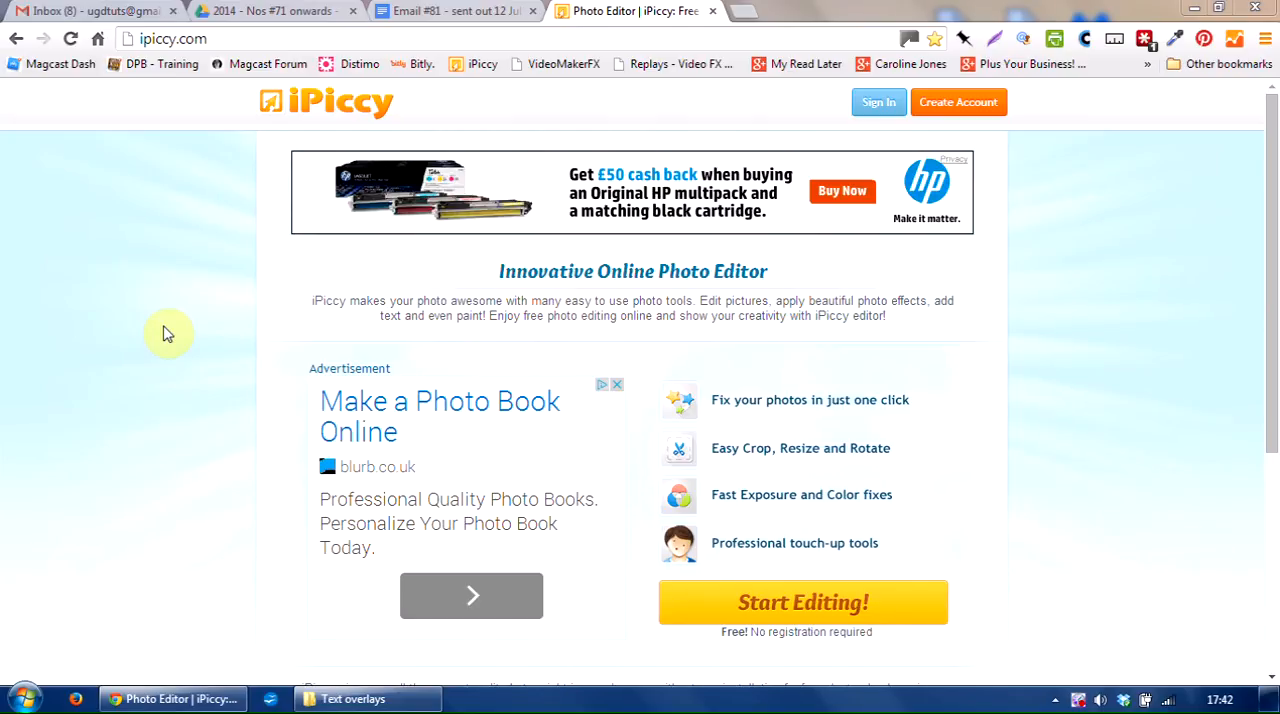
mouse_move(1246, 467)
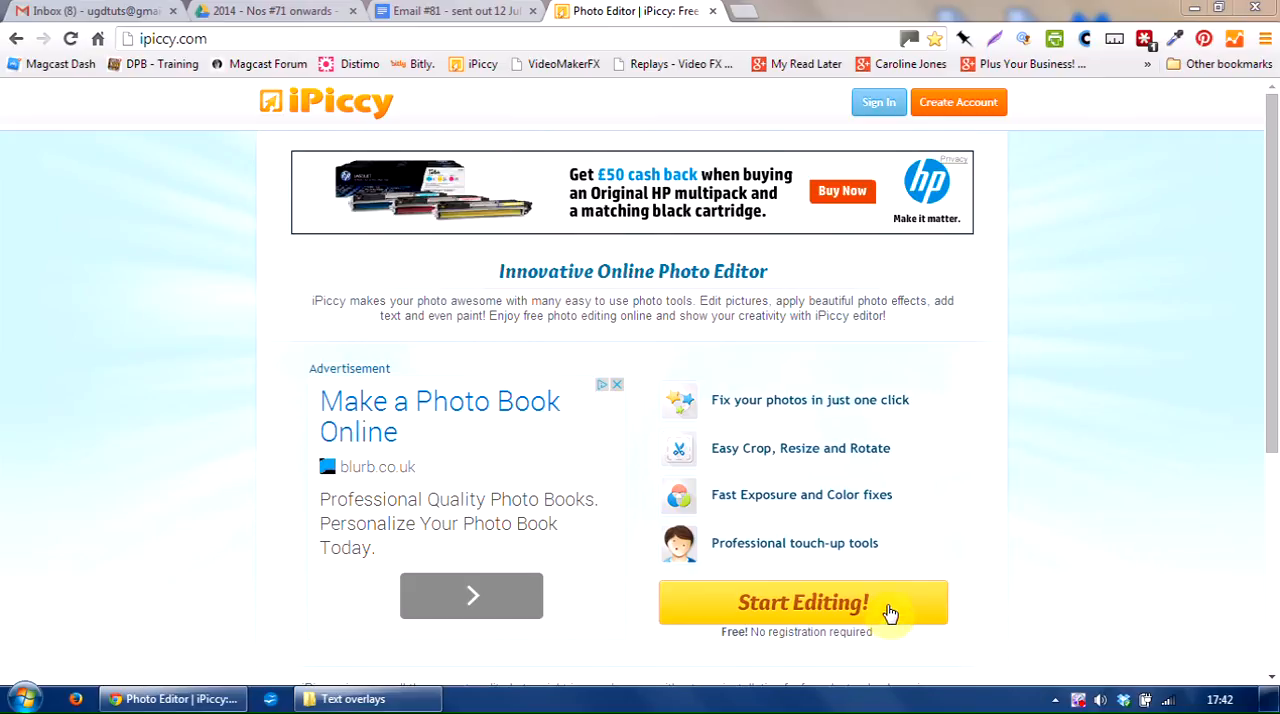
Upload the iris-5254_1920 photo from Downloads into the iPiccy library.
left_click(803, 602)
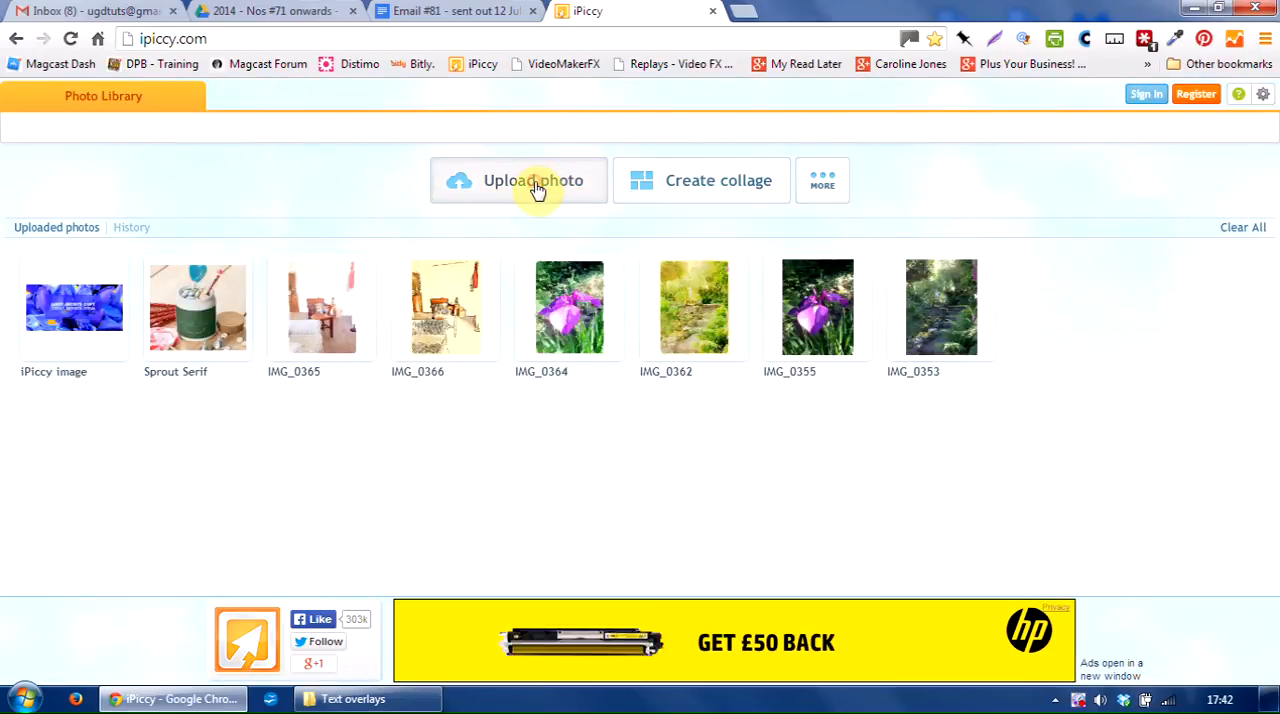
left_click(533, 180)
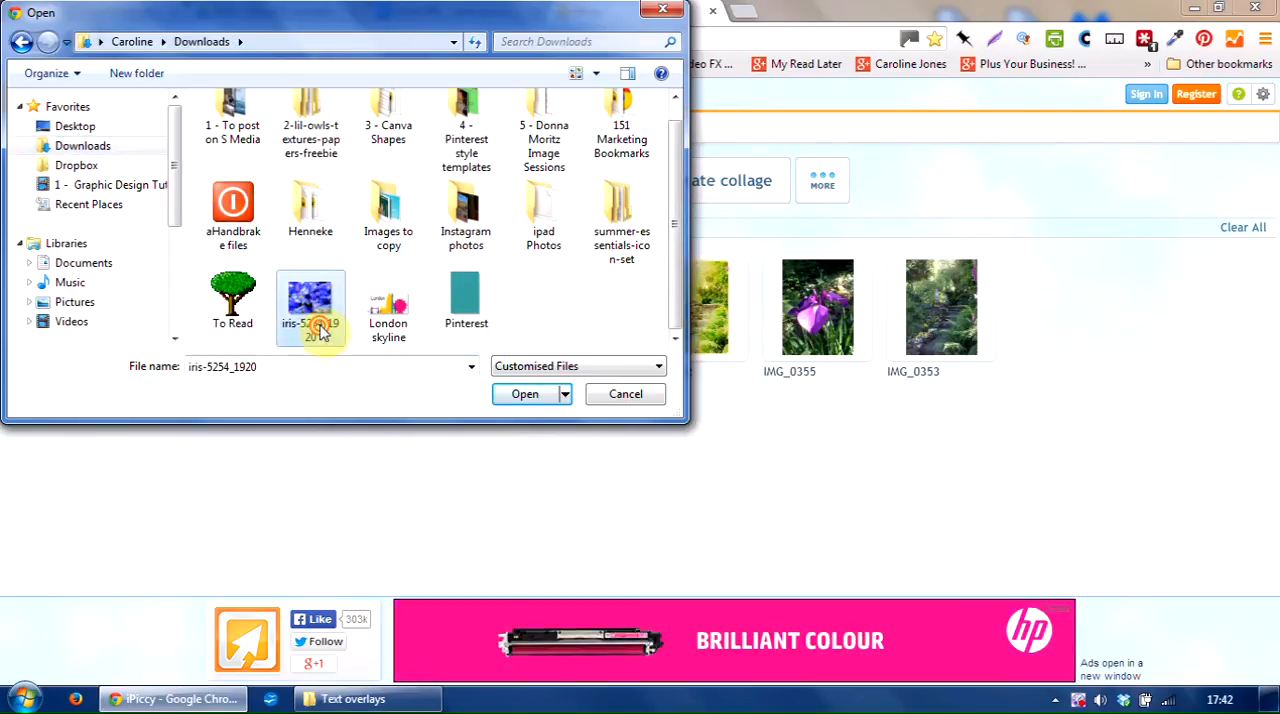
left_click(524, 393)
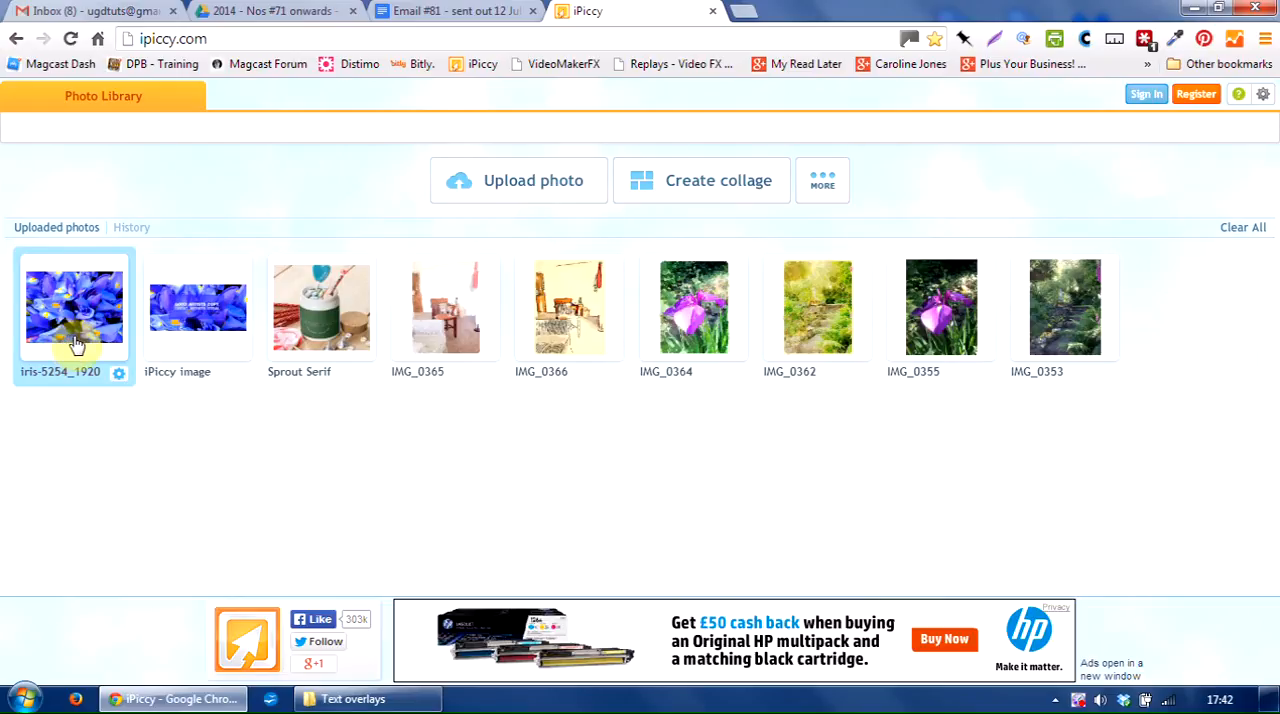
mouse_move(75, 345)
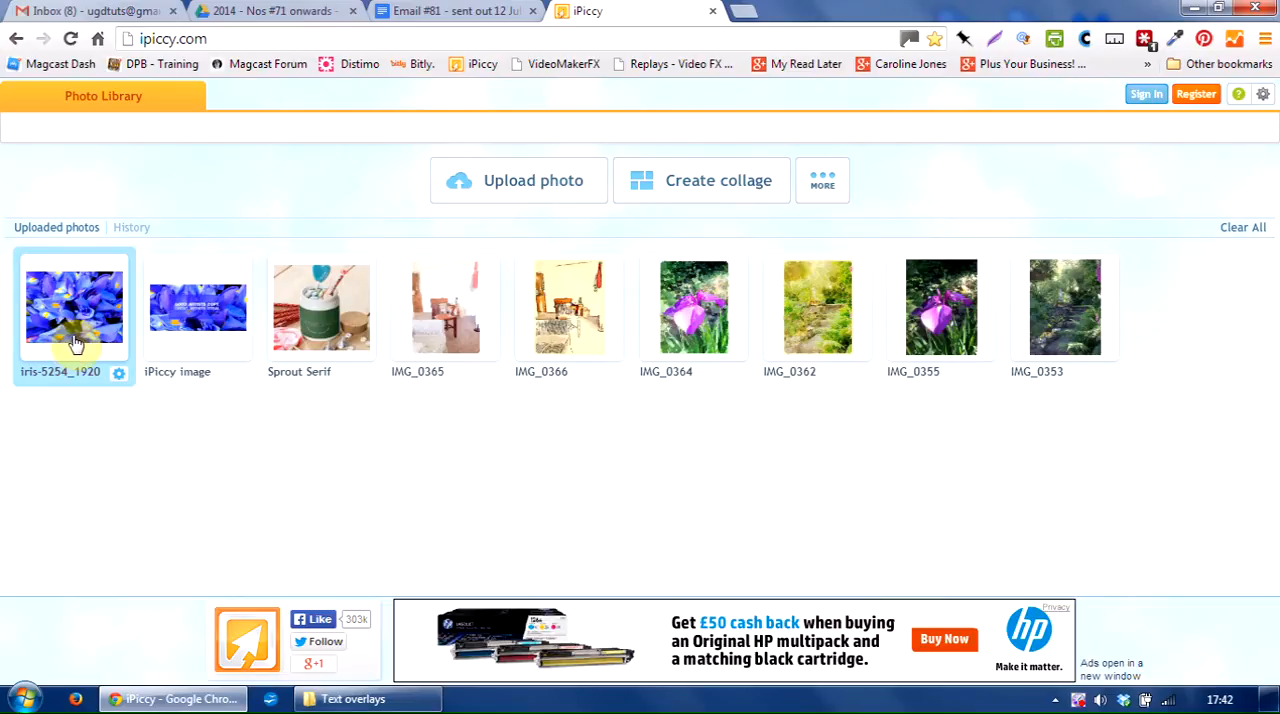
mouse_move(90, 312)
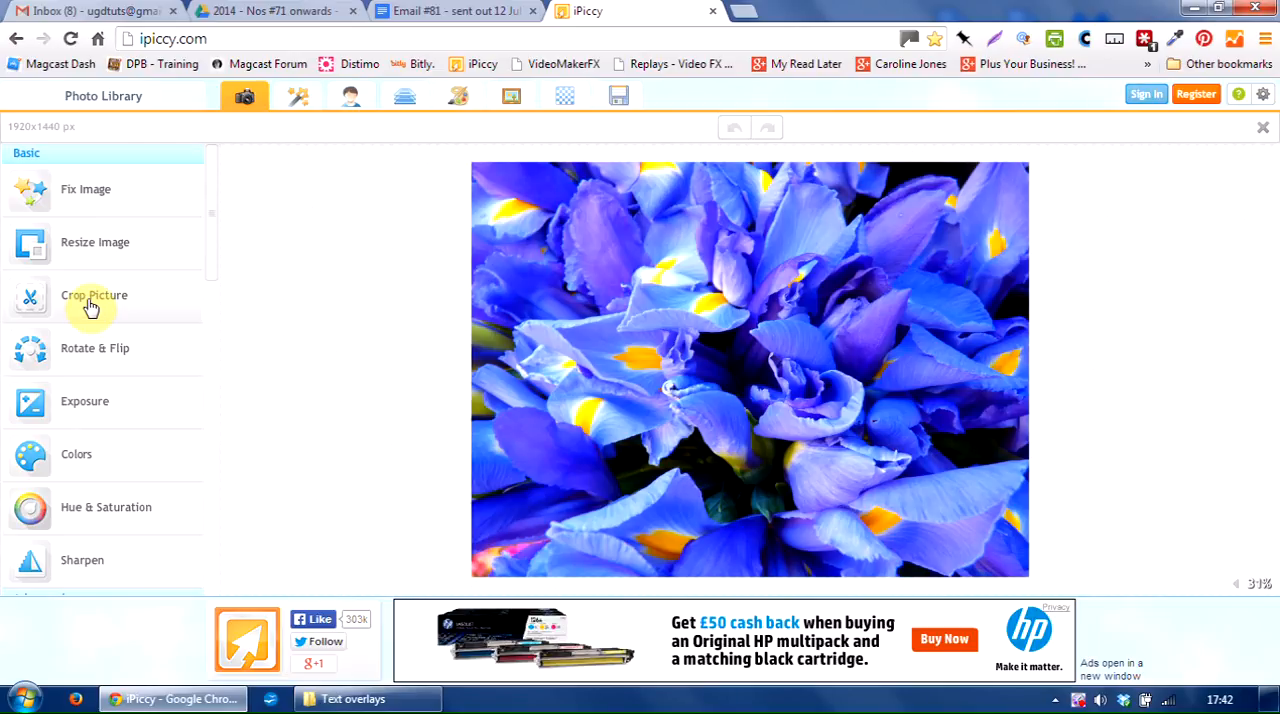
mouse_move(10, 130)
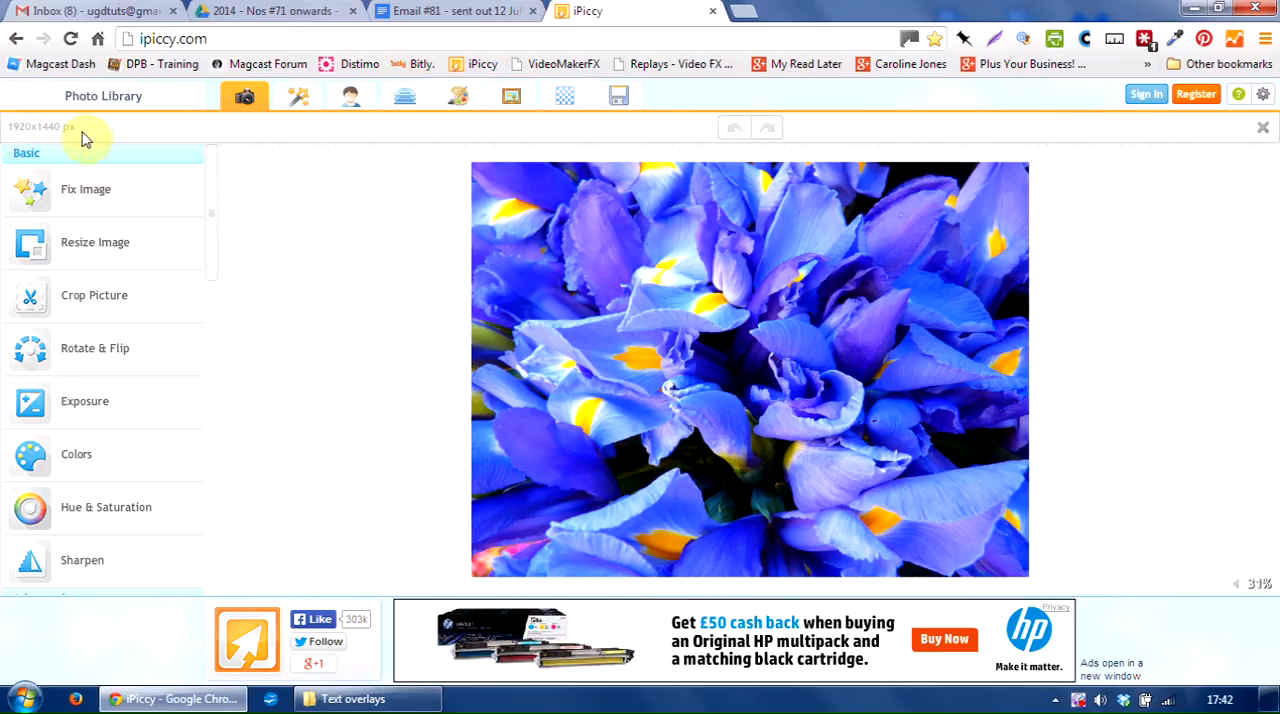
mouse_move(103, 138)
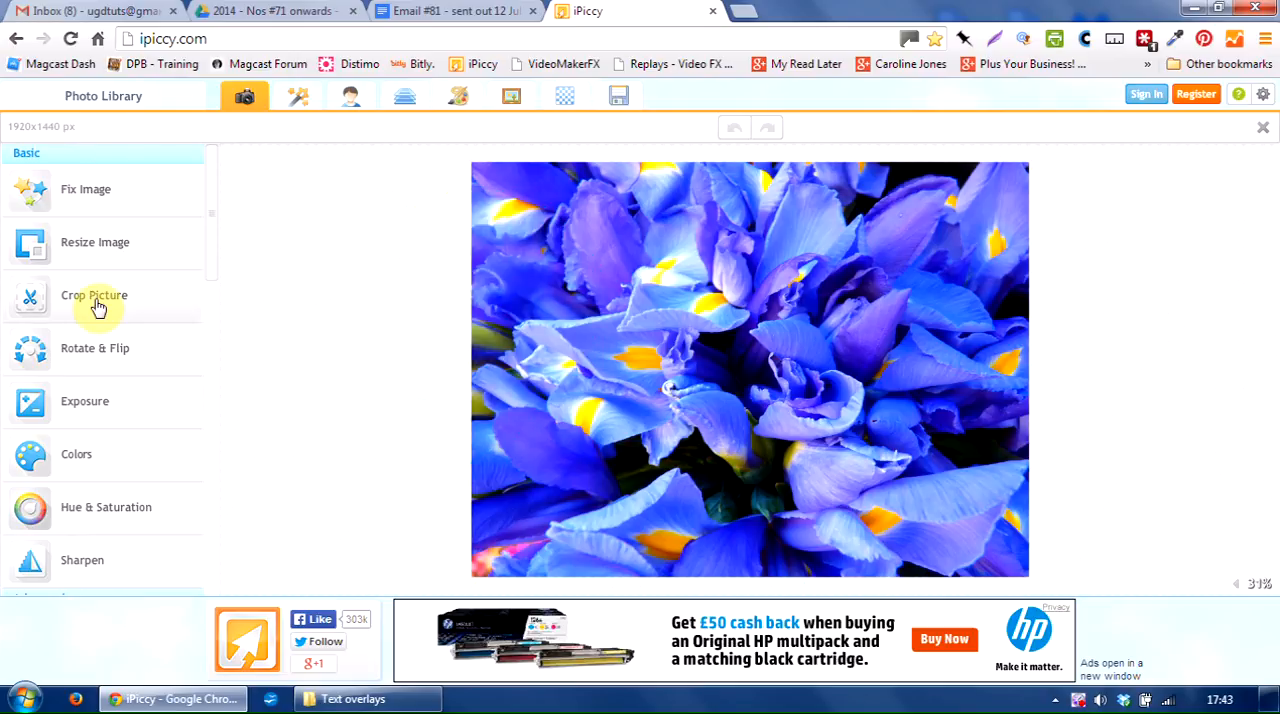
Set a 735x1100 crop frame and move it over the photo's right side.
left_click(94, 295)
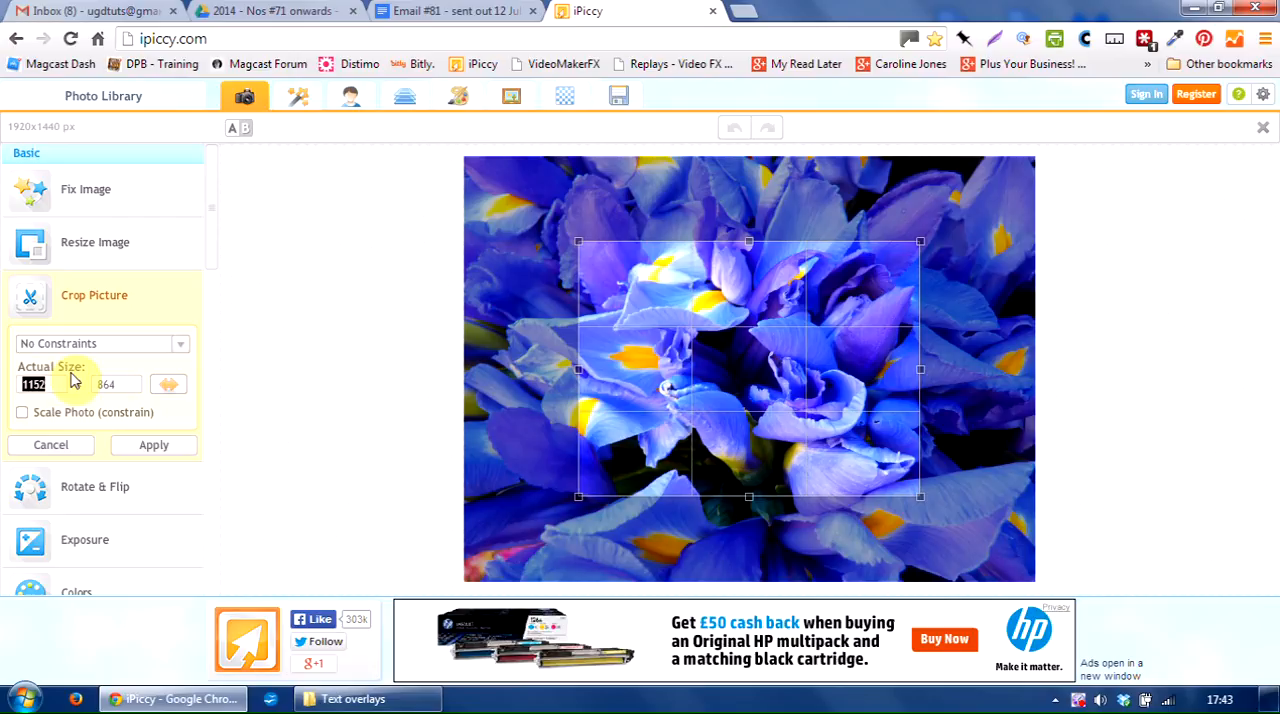
left_click_drag(920, 369, 796, 369)
type("1100")
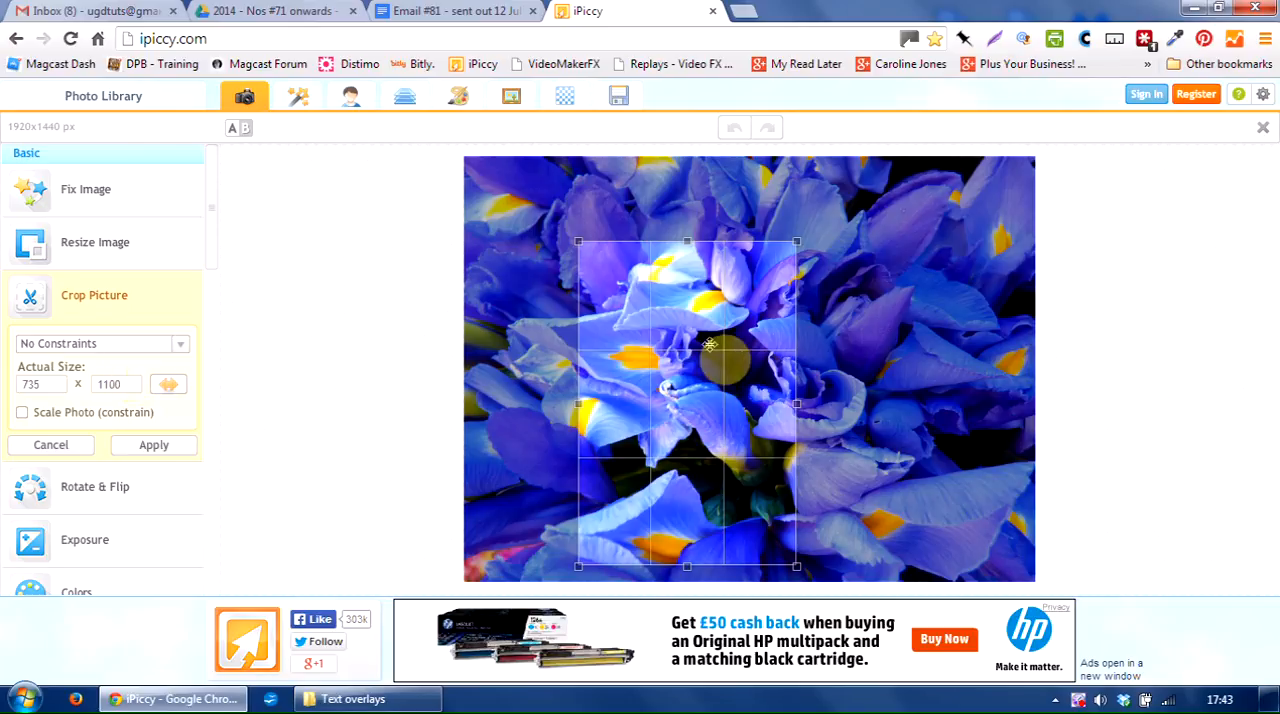
left_click_drag(709, 345, 898, 270)
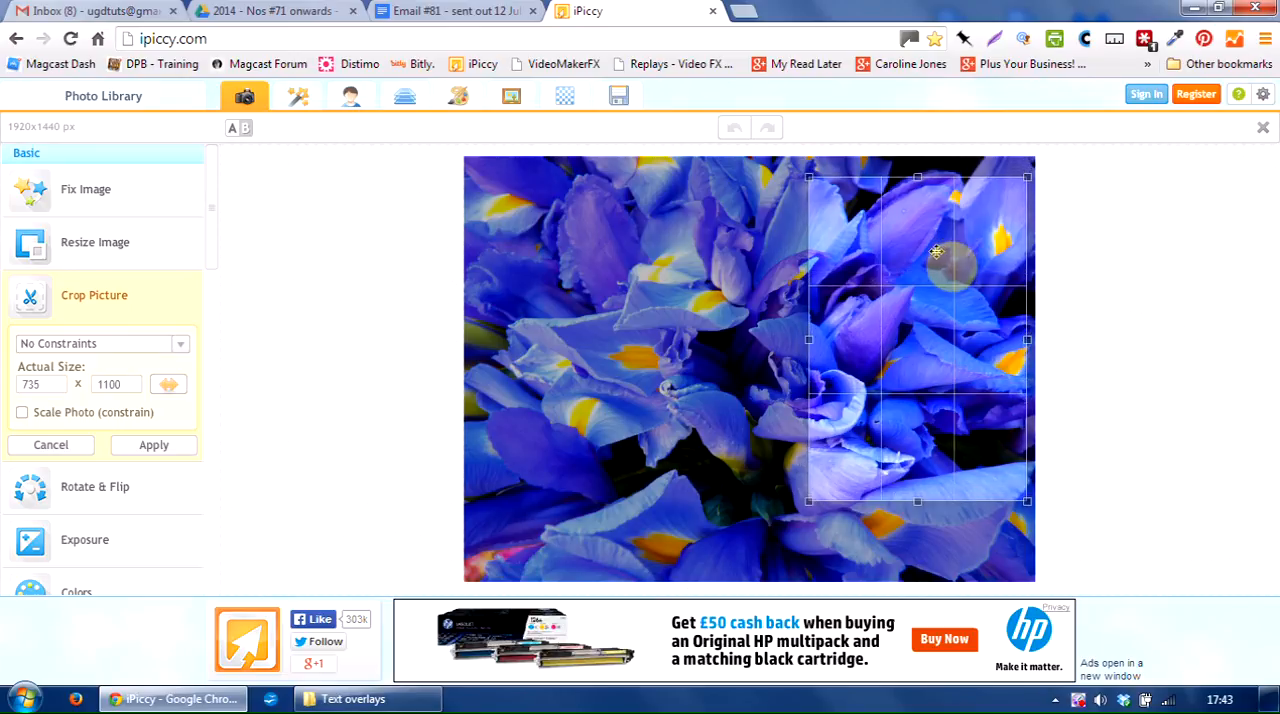
mouse_move(283, 535)
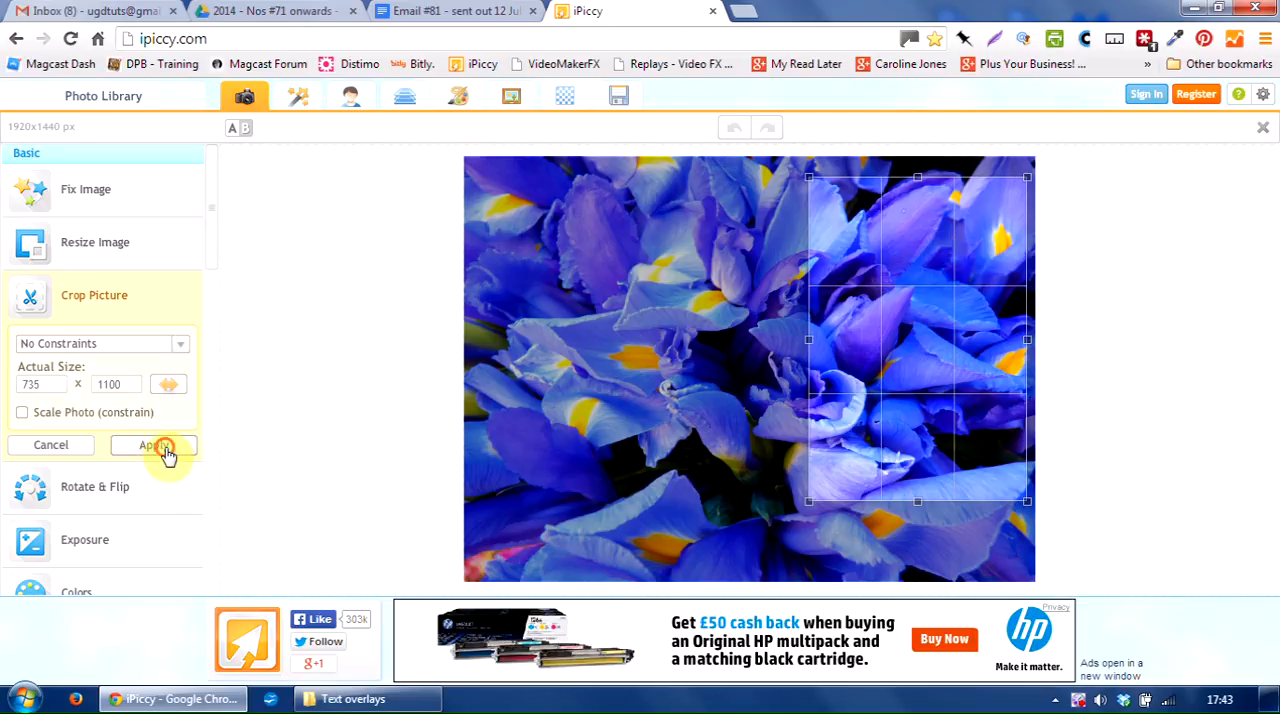
Apply the crop, leaving a 735x1100 portrait iris photo.
left_click(152, 445)
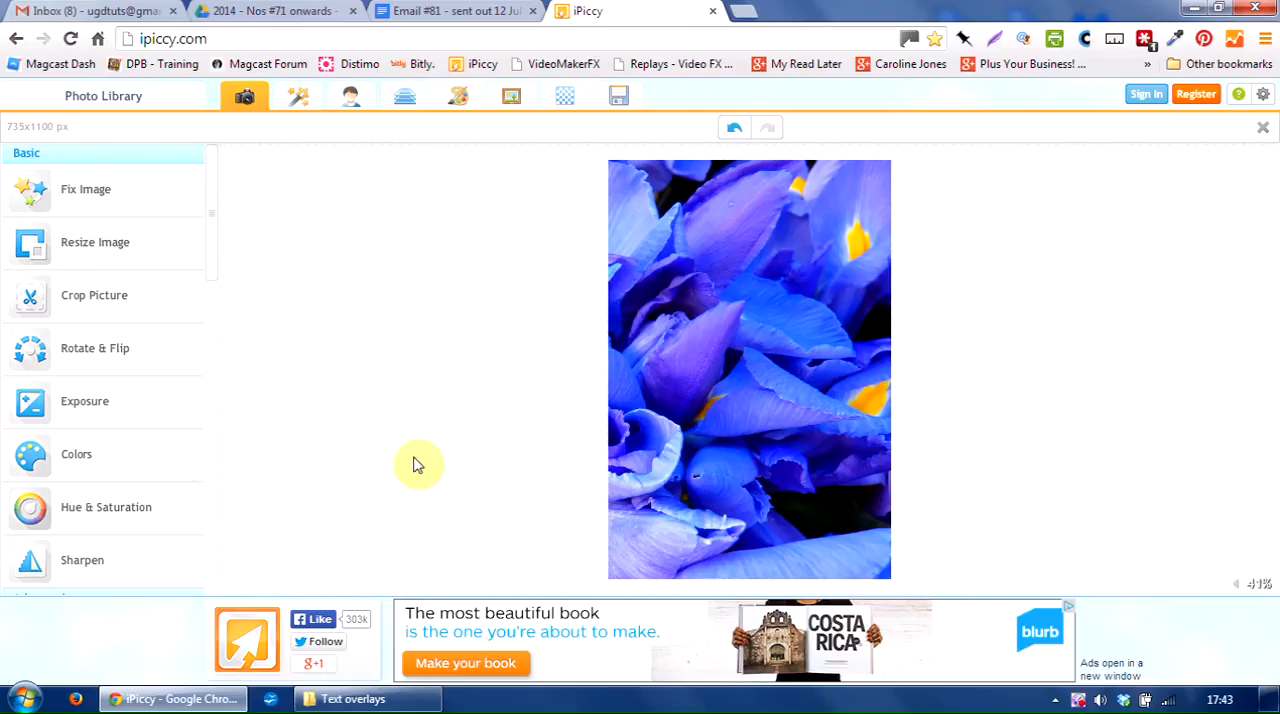
mouse_move(378, 330)
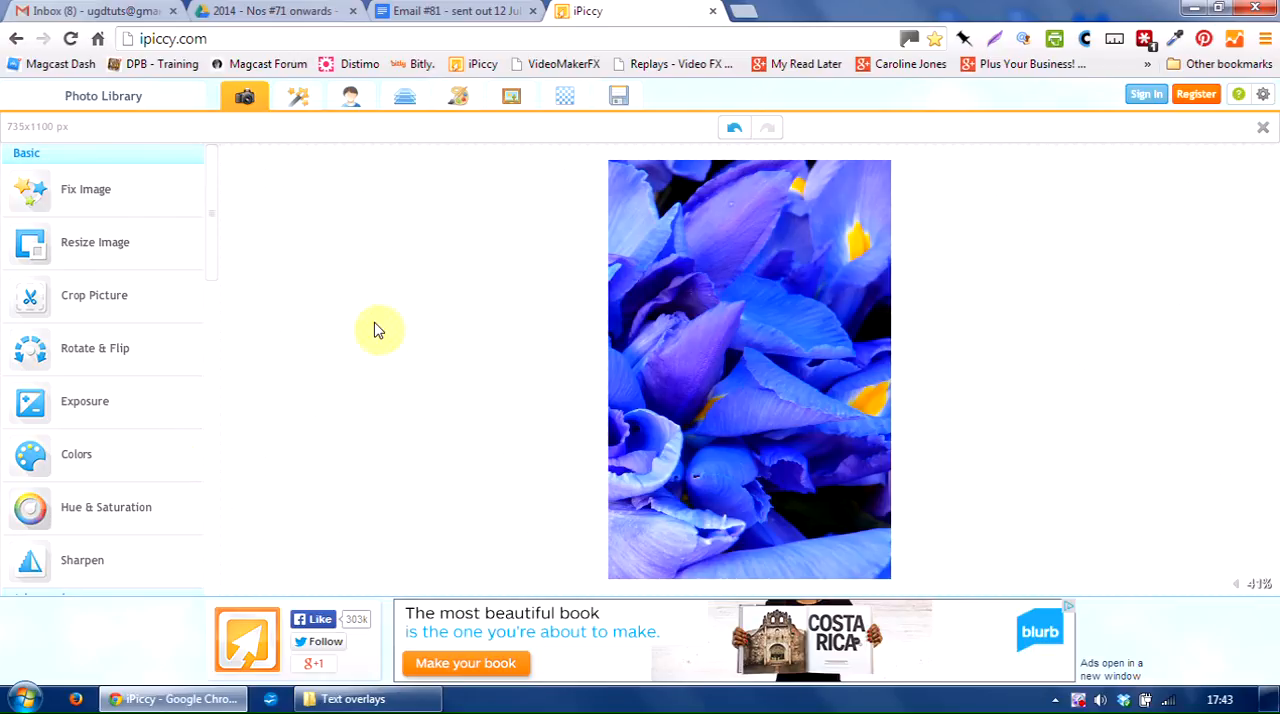
mouse_move(365, 275)
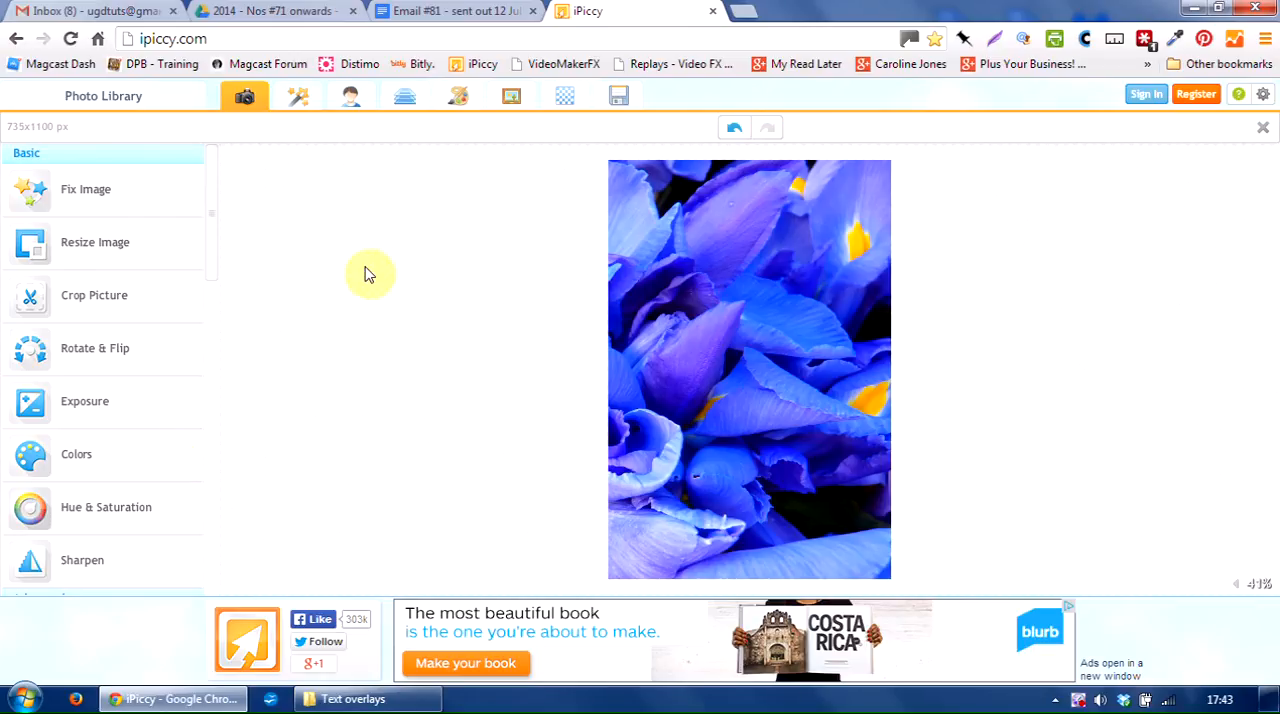
mouse_move(404, 96)
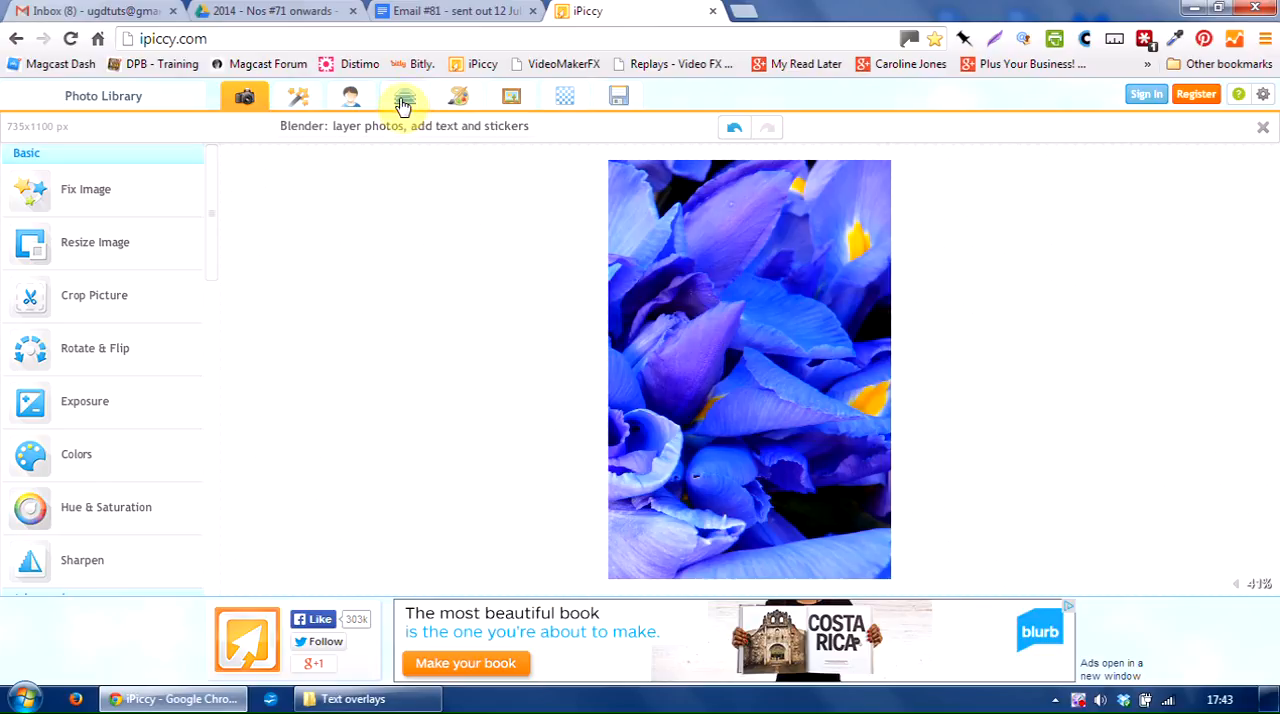
In the Blender layering tools, add a solid square sticker from the Geometric shapes.
left_click(404, 96)
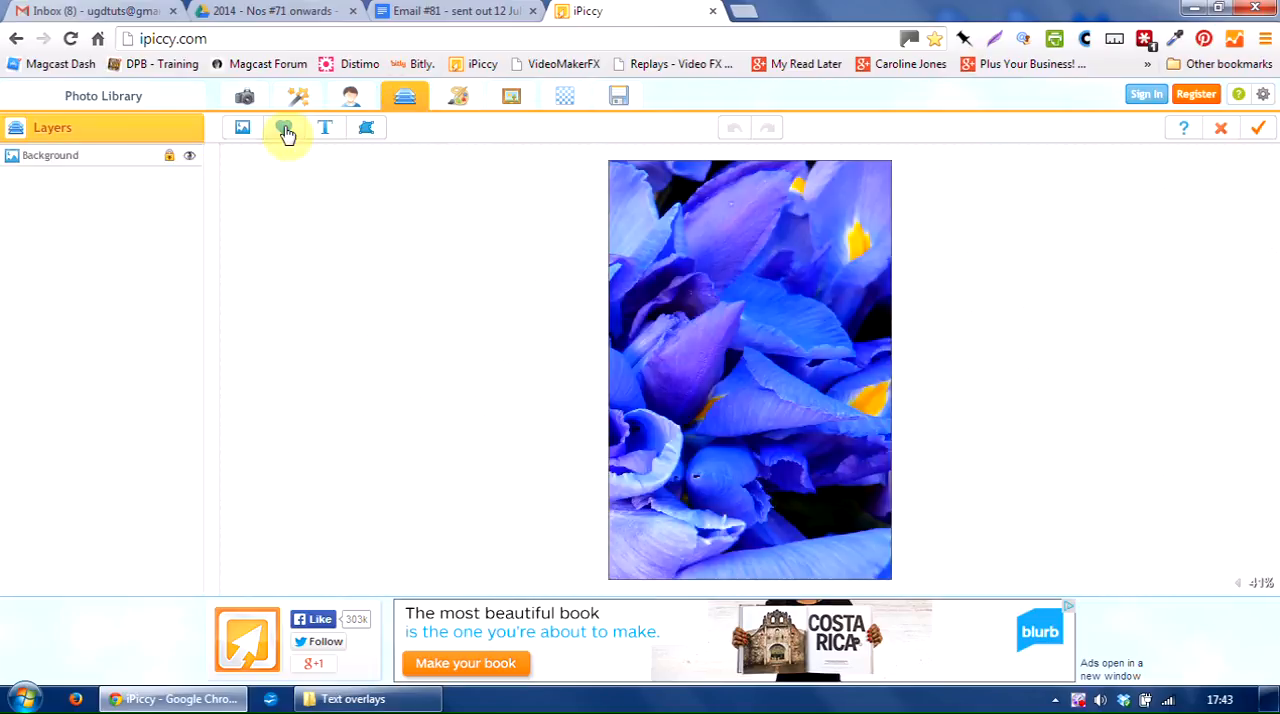
mouse_move(285, 128)
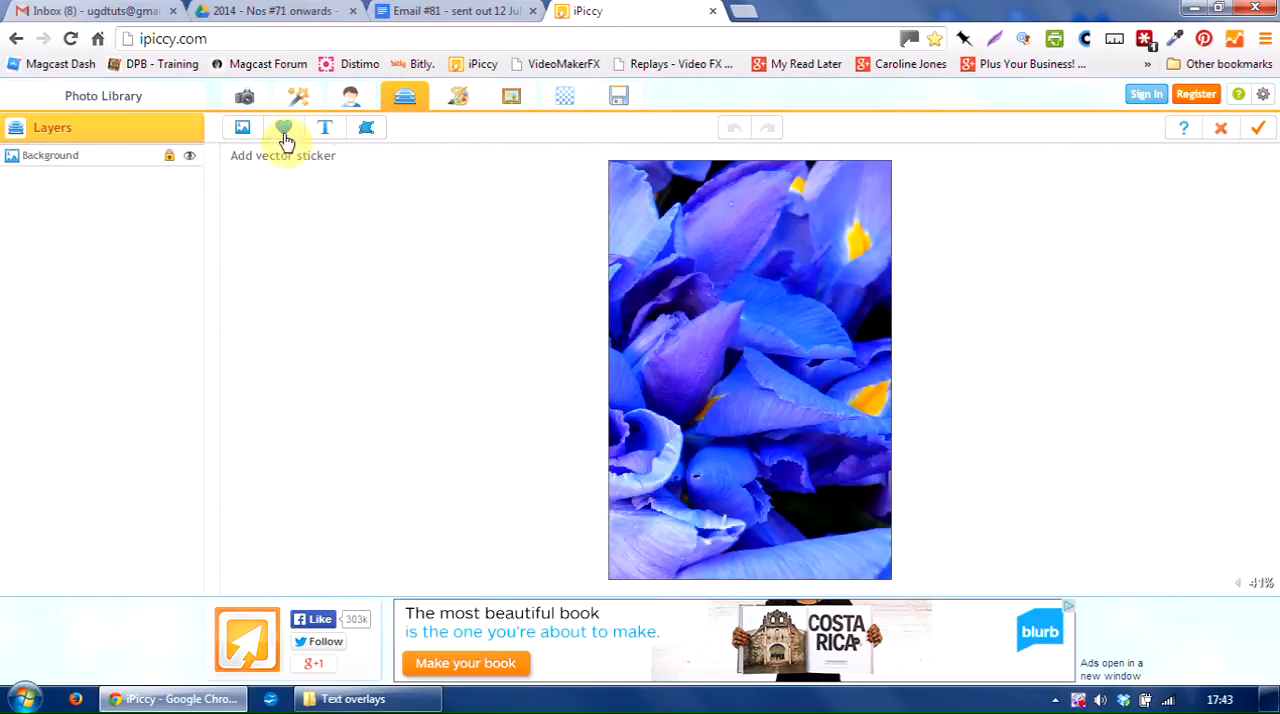
left_click(284, 127)
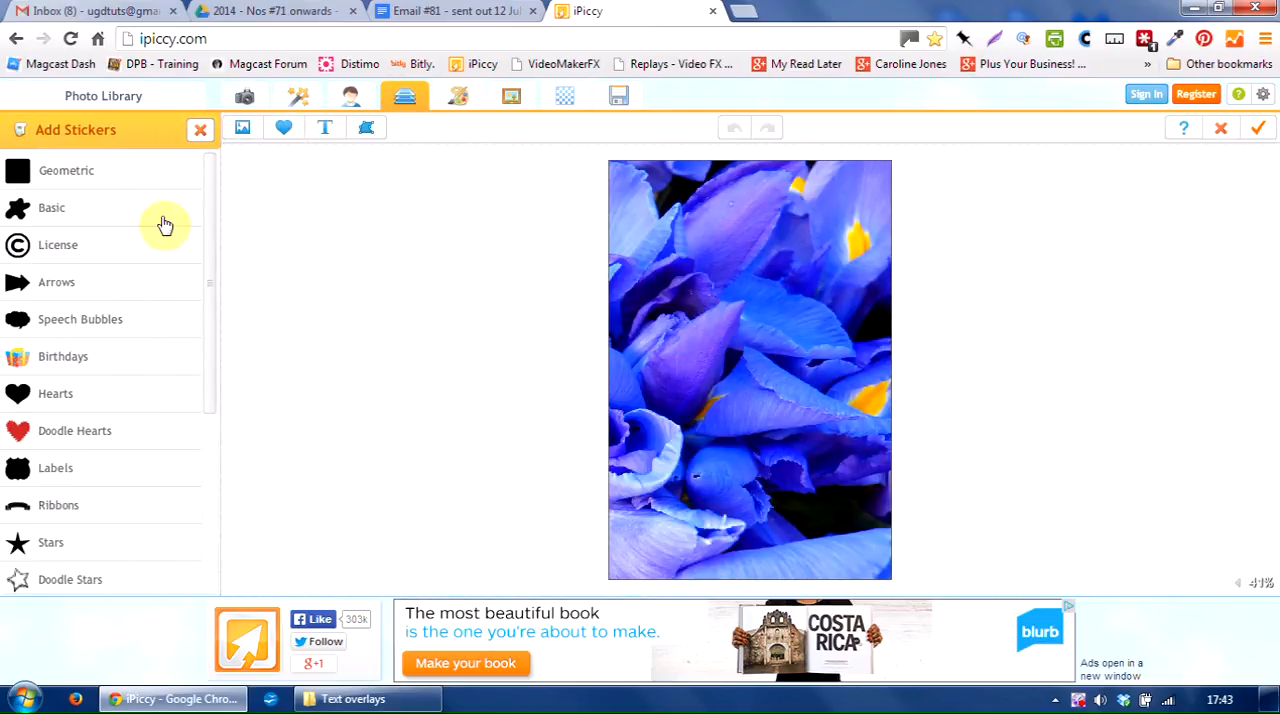
scroll("down", 3)
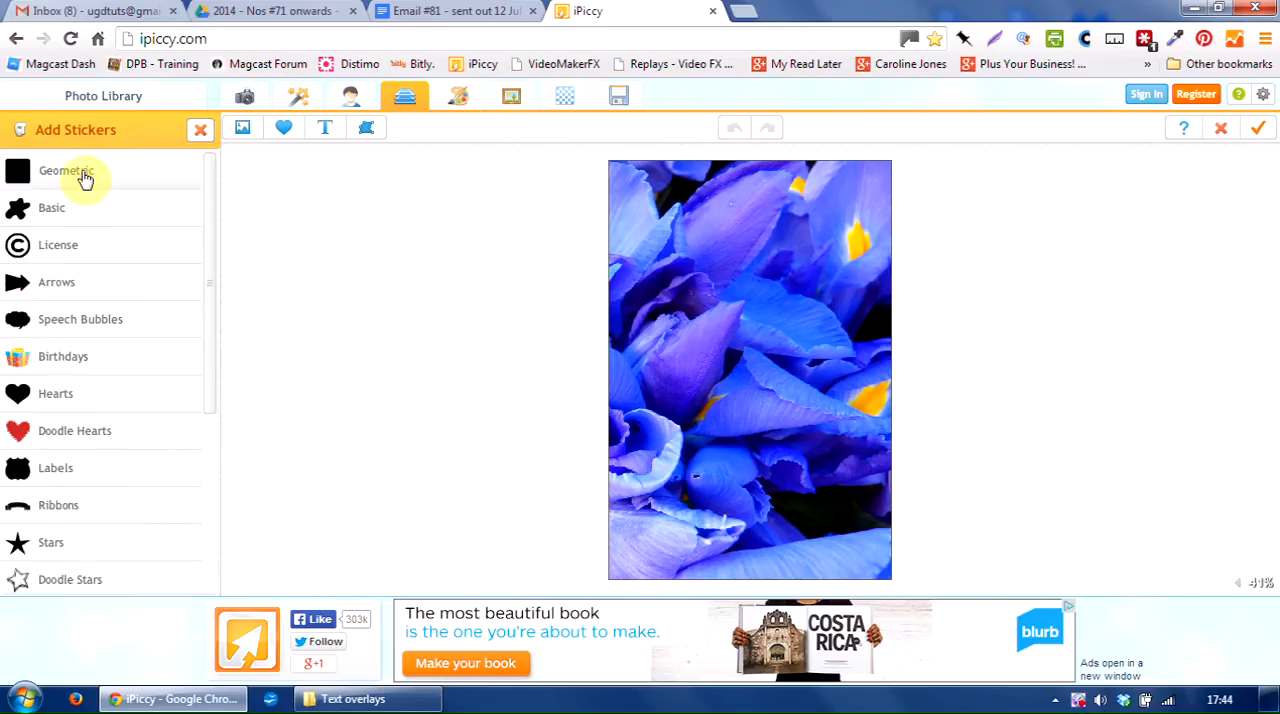
left_click(67, 170)
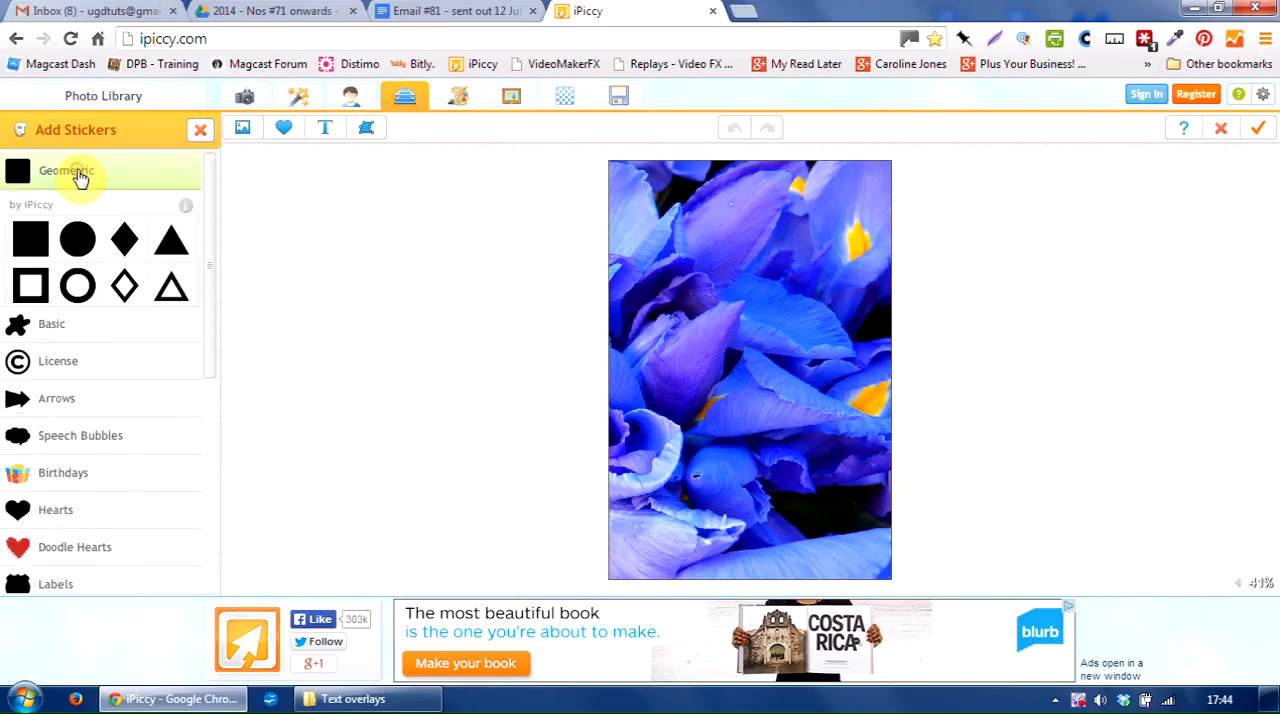
left_click(67, 170)
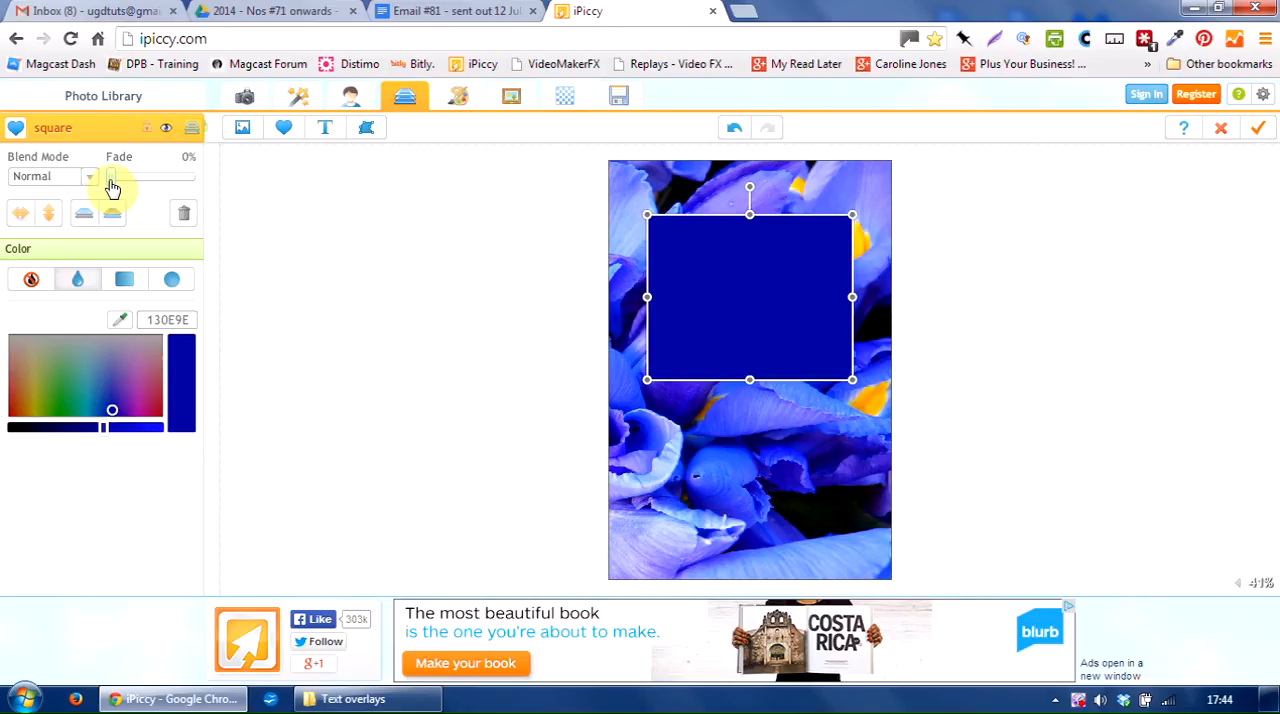
Fade the dark blue square so the flowers show through it.
left_click_drag(112, 177, 160, 177)
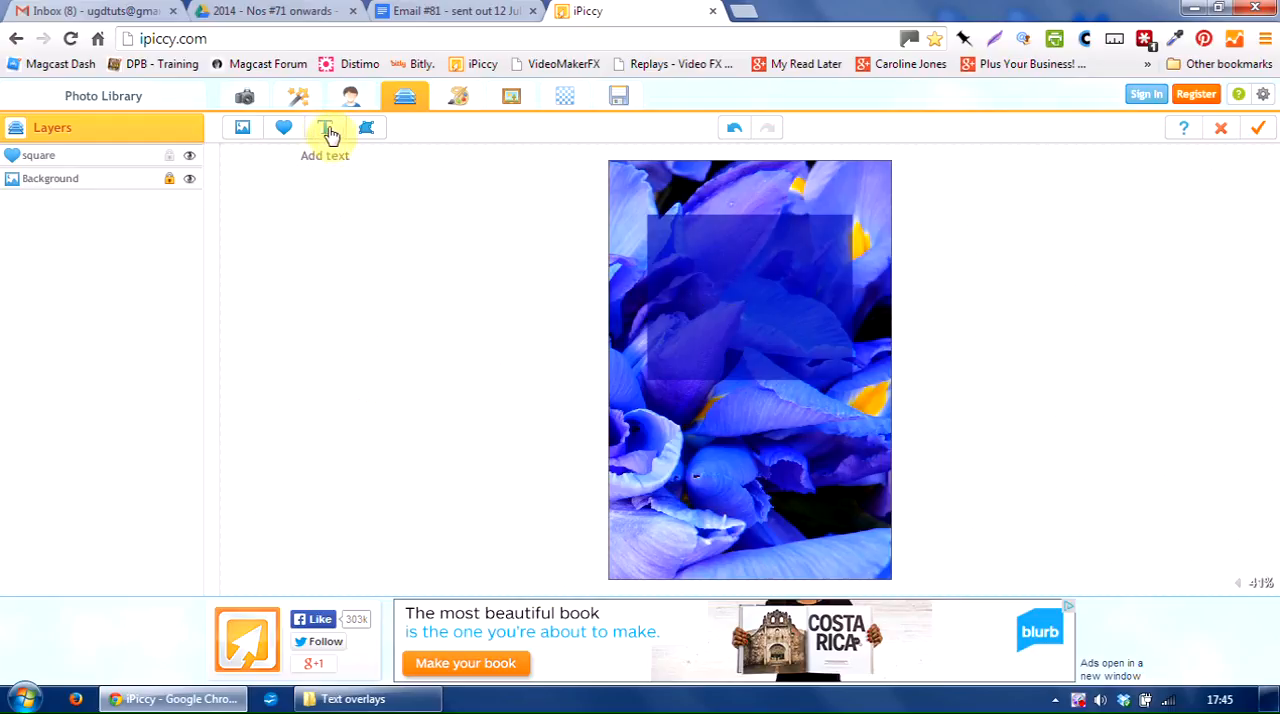
Add a text layer reading 'Good artists copy' and keep its colour white.
left_click(325, 128)
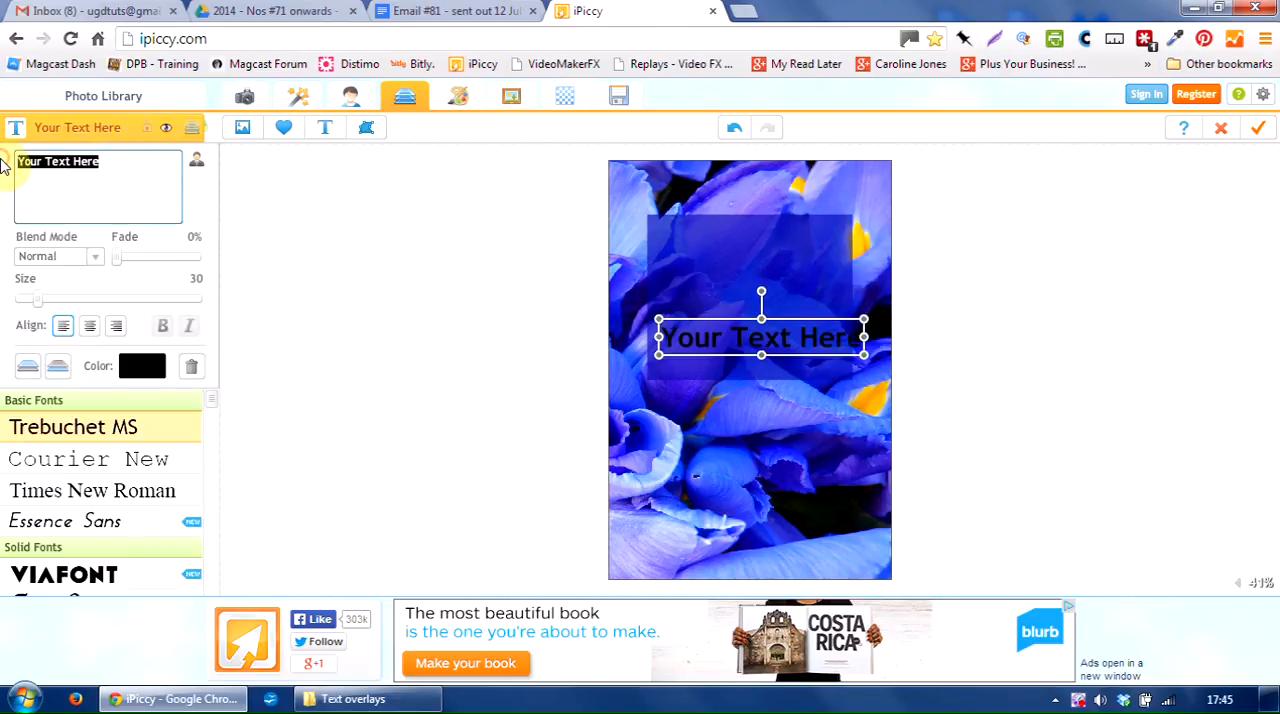
type("Good artists copu")
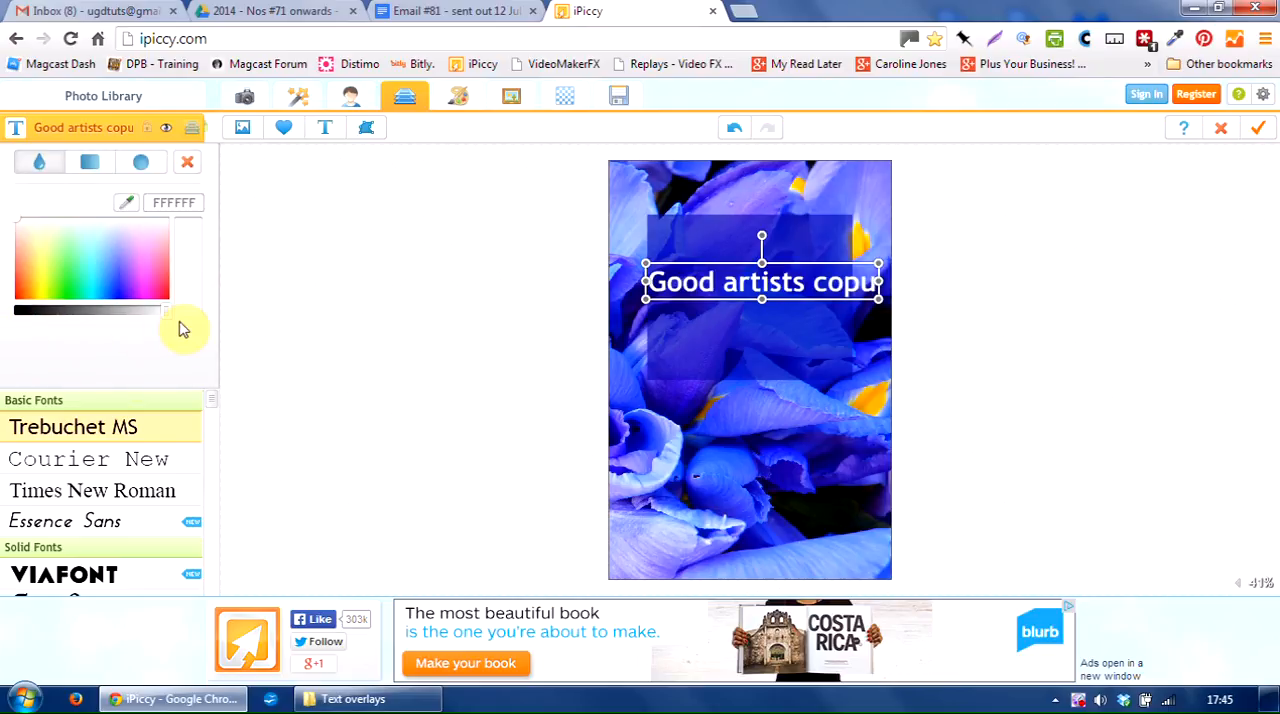
mouse_move(210, 504)
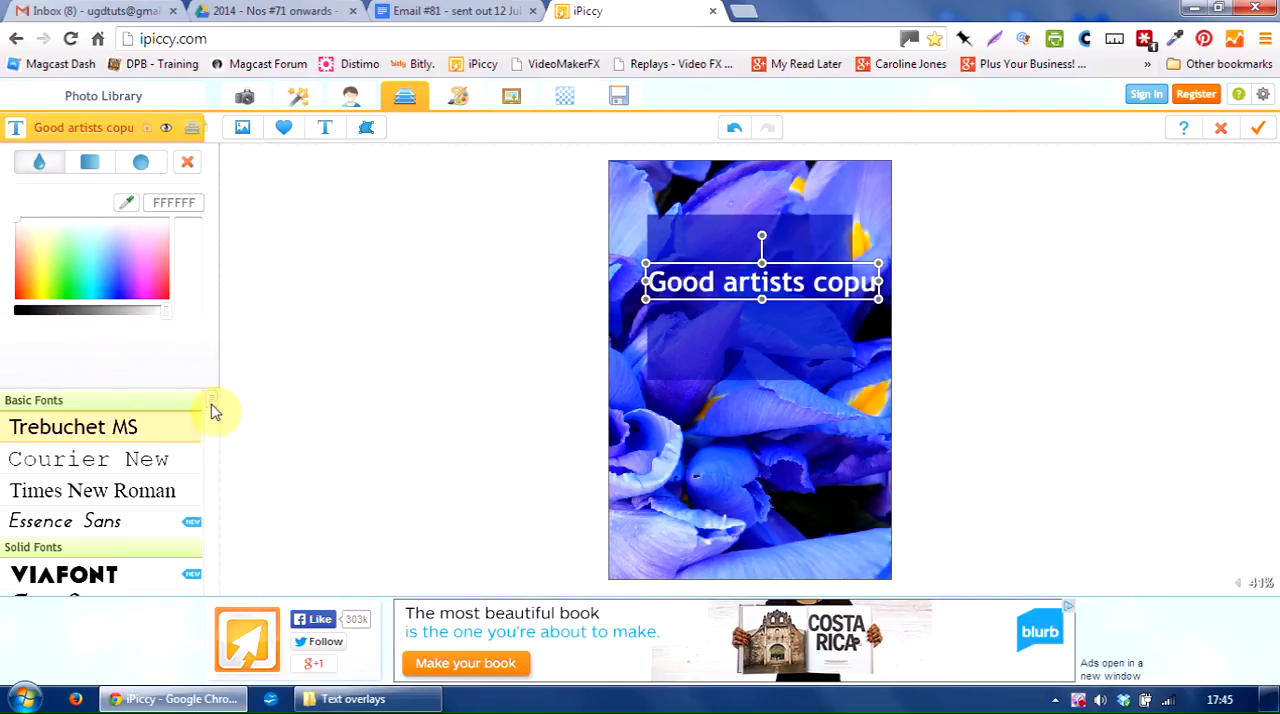
mouse_move(25, 225)
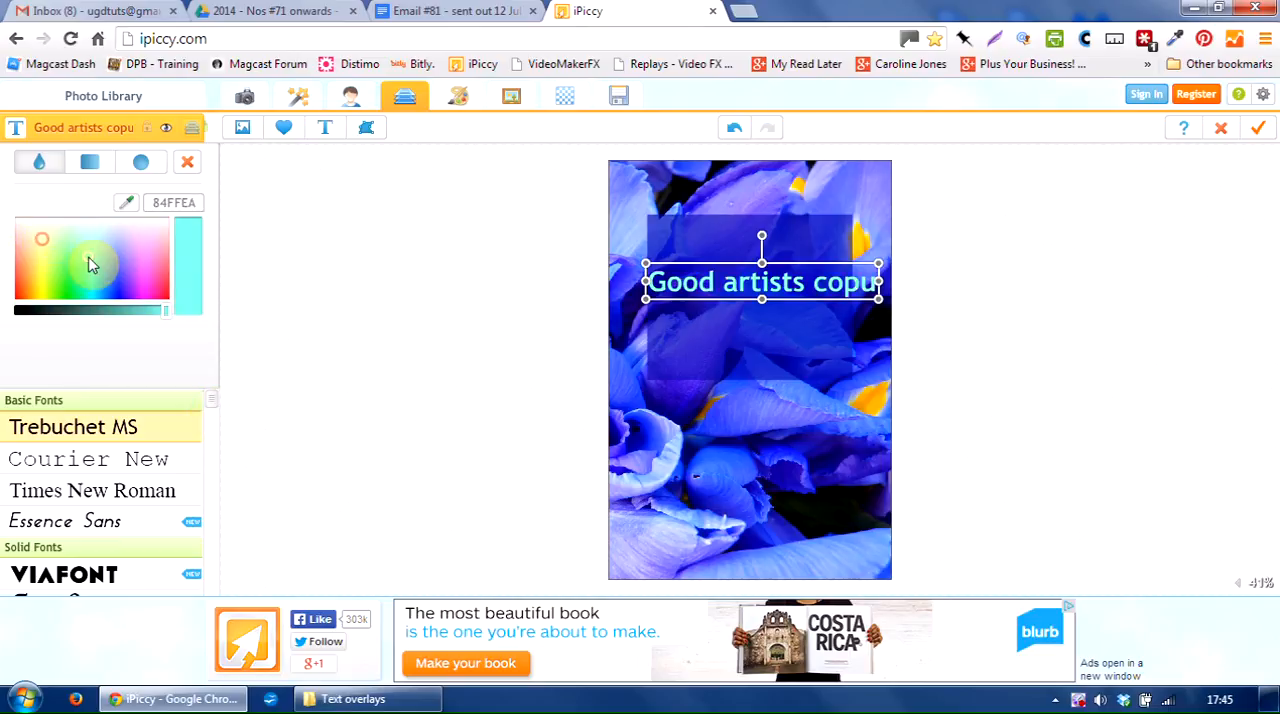
left_click(40, 243)
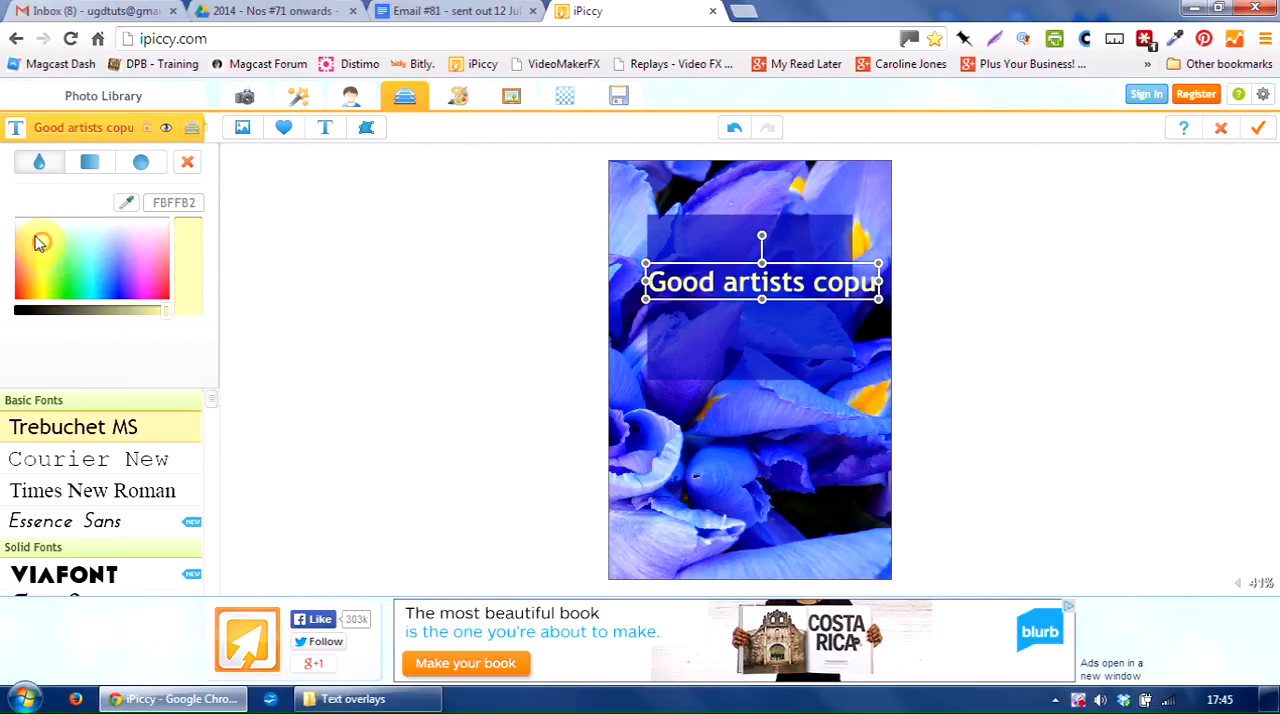
left_click(40, 243)
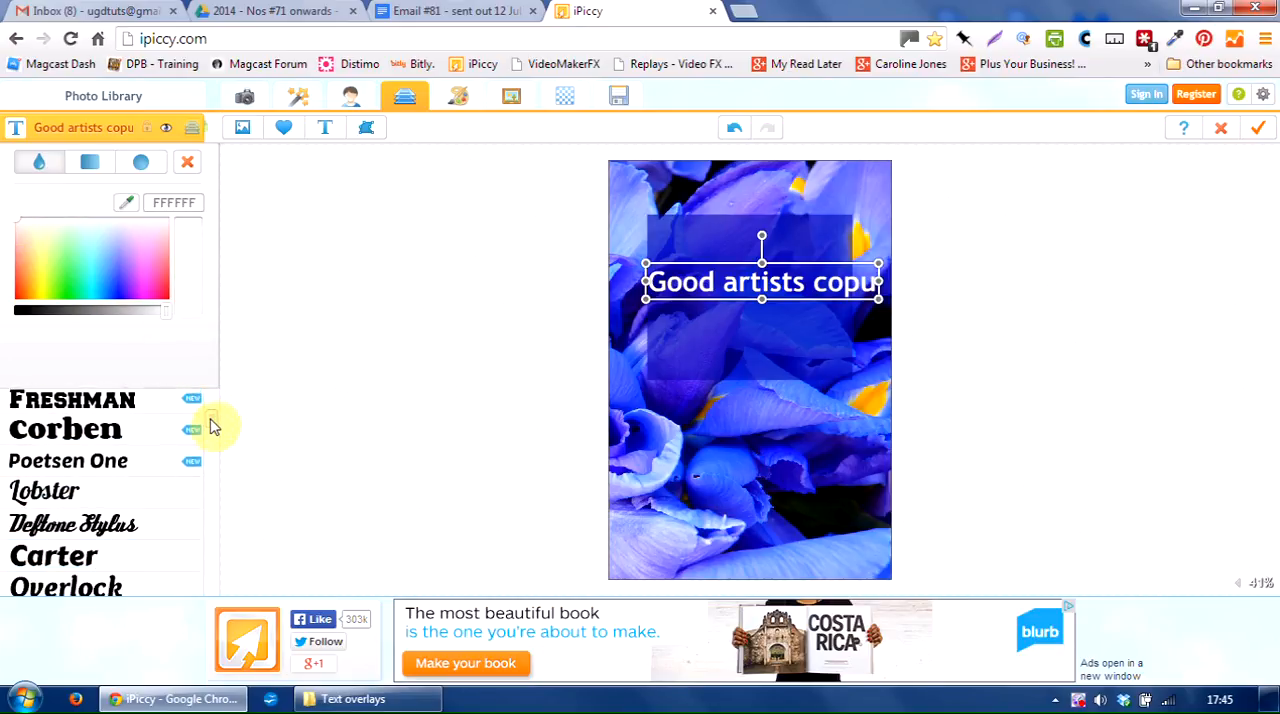
Set the line in the blocky BASE 05 caps font and shrink it to fit the square.
scroll("down", 3)
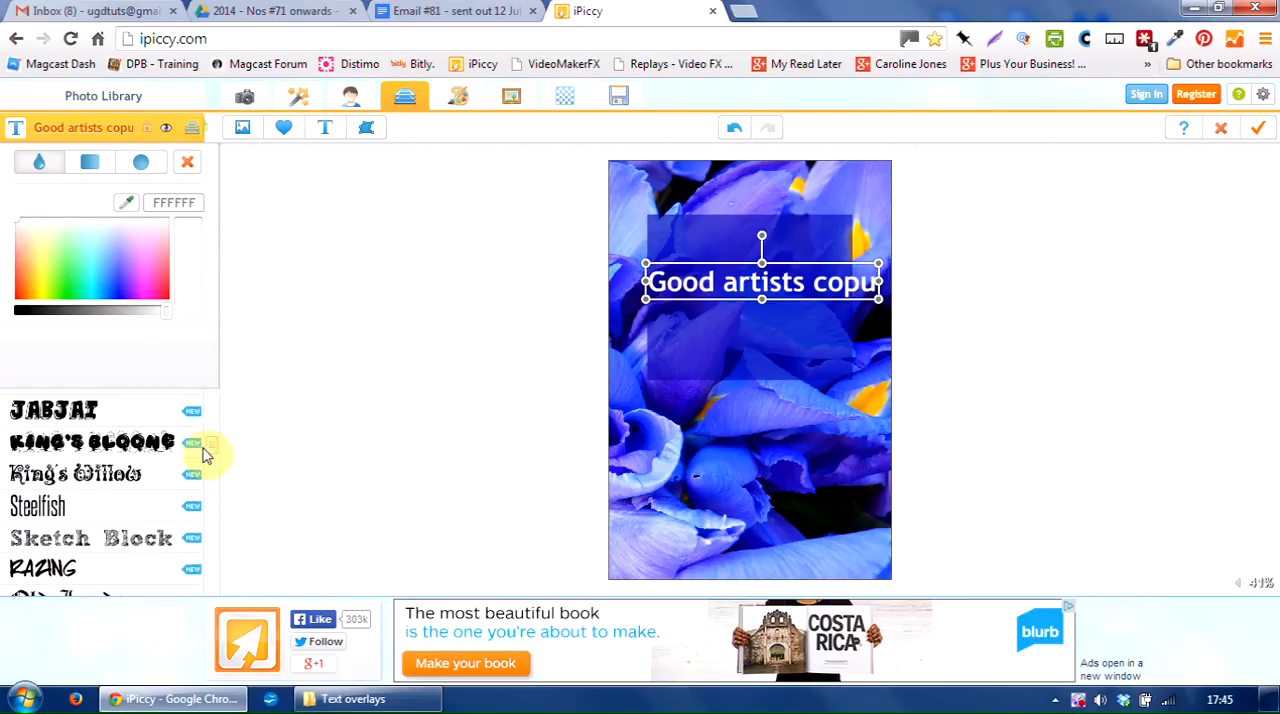
scroll("down", 3)
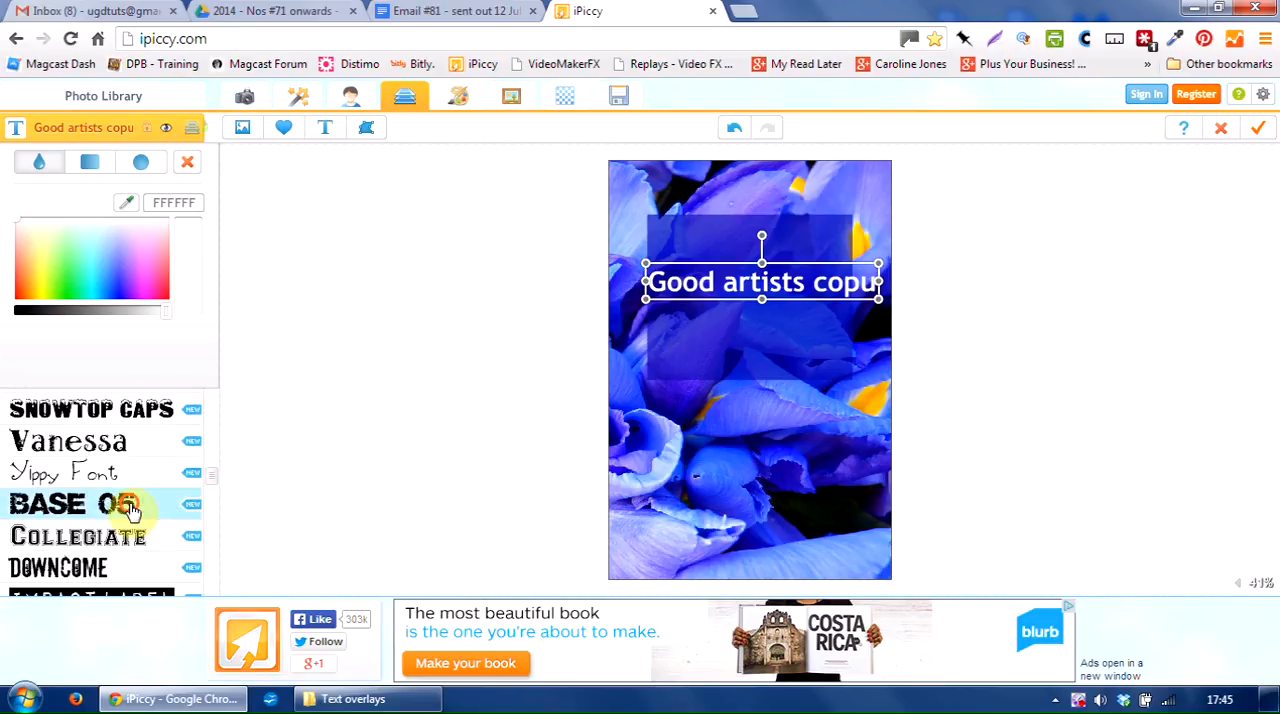
left_click(72, 503)
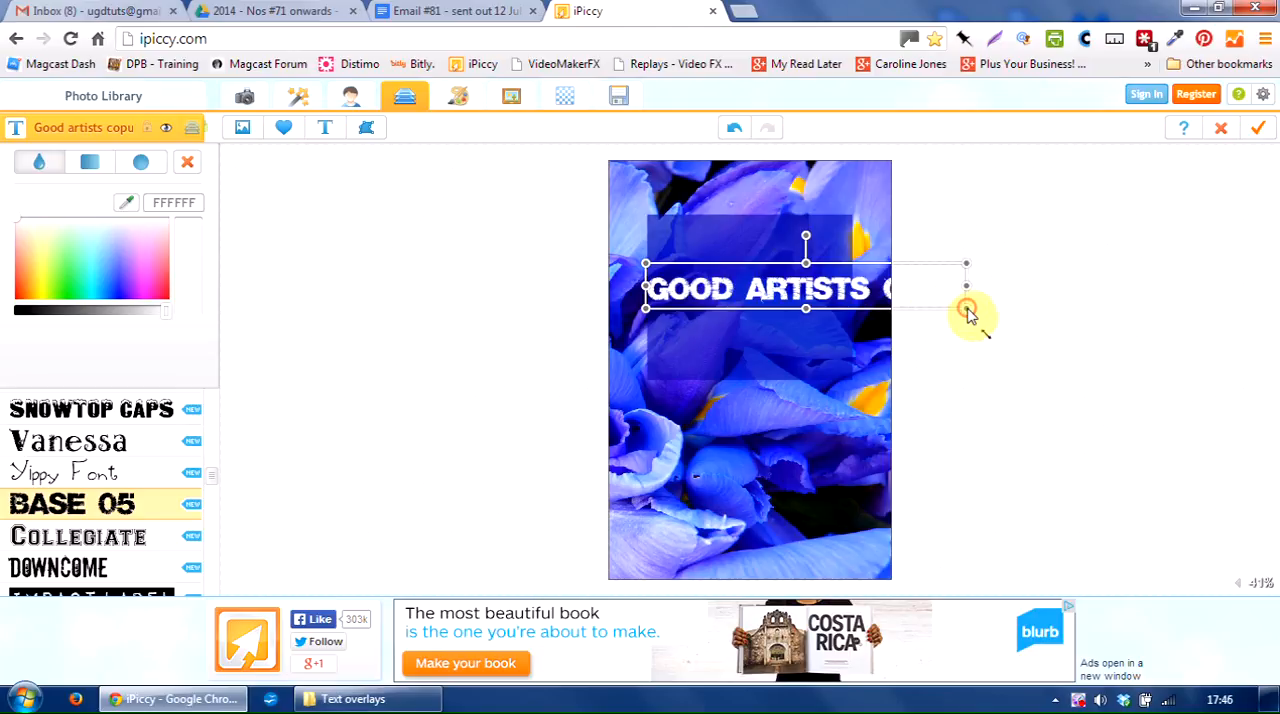
left_click_drag(965, 310, 845, 295)
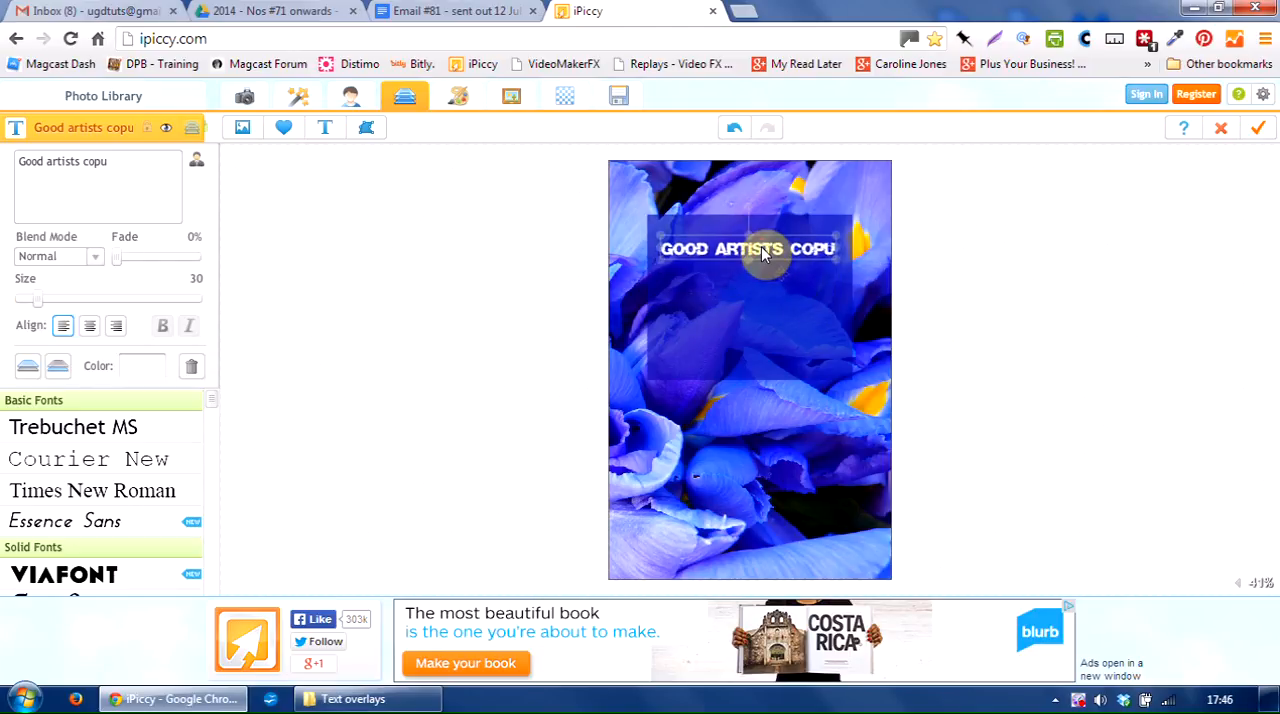
left_click(329, 127)
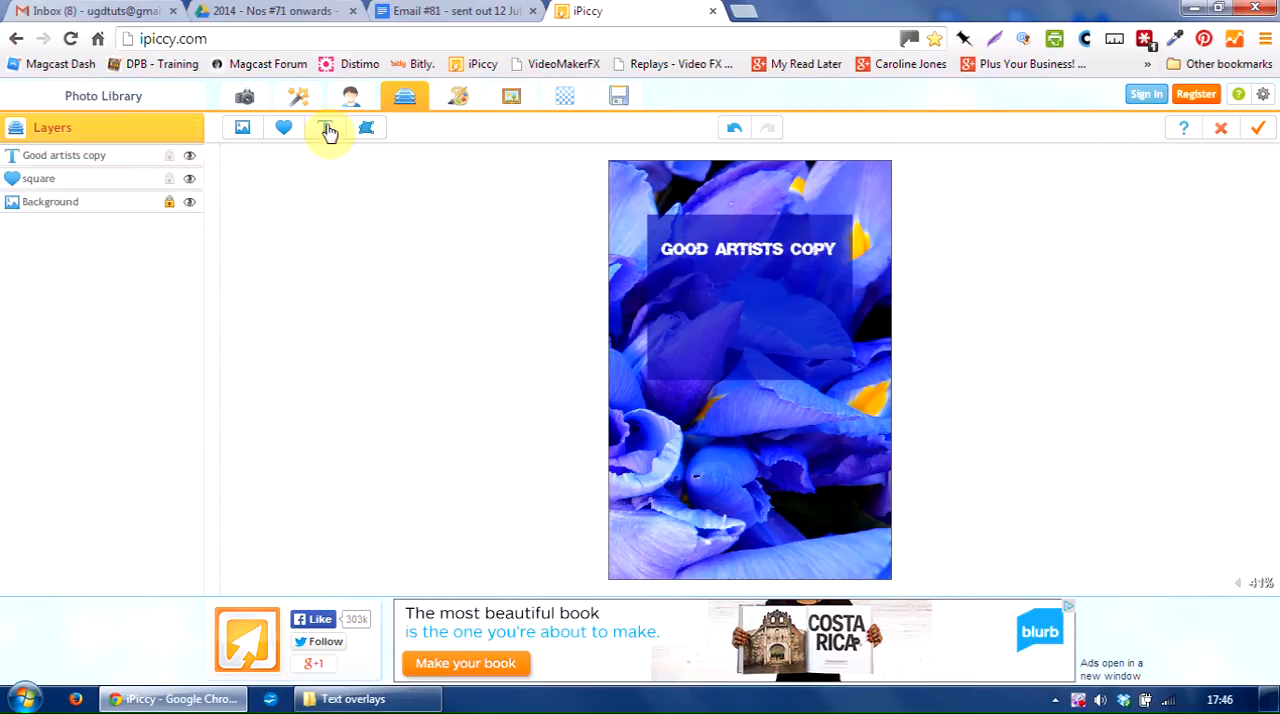
Add a second text layer 'Great artists steal' in BASE 05 beneath the first line.
left_click(326, 127)
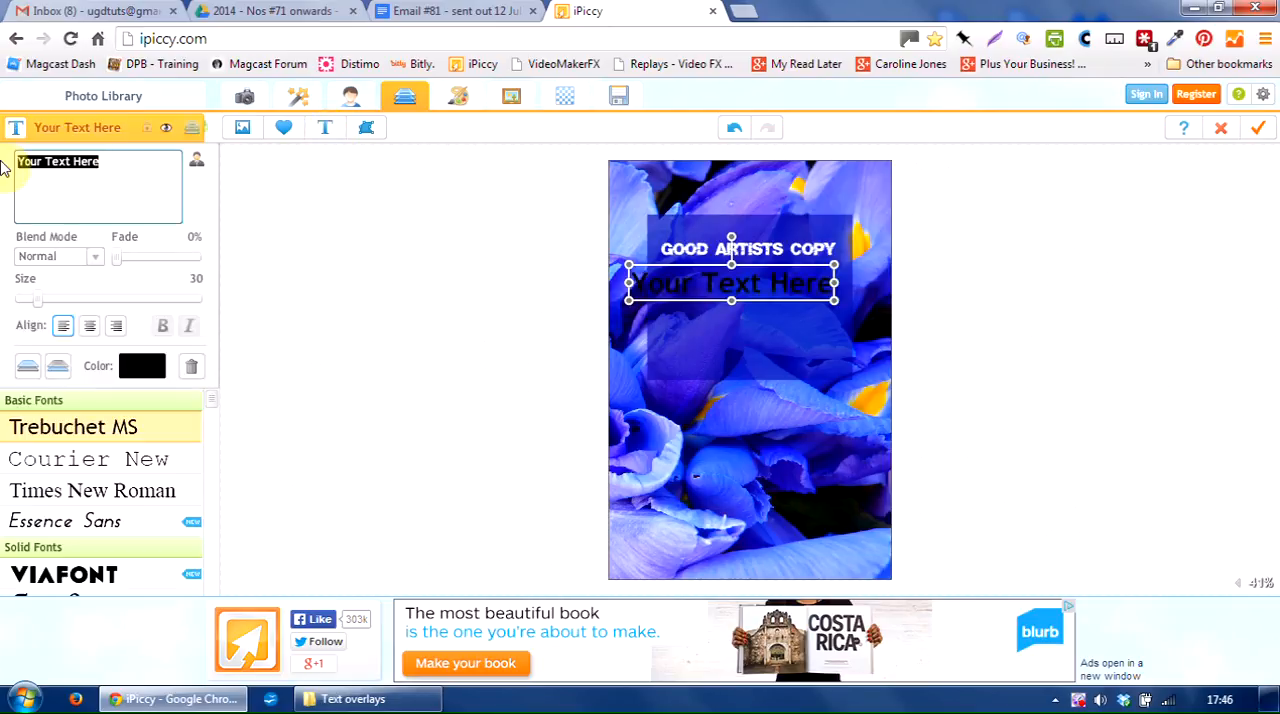
type("Great artists steal")
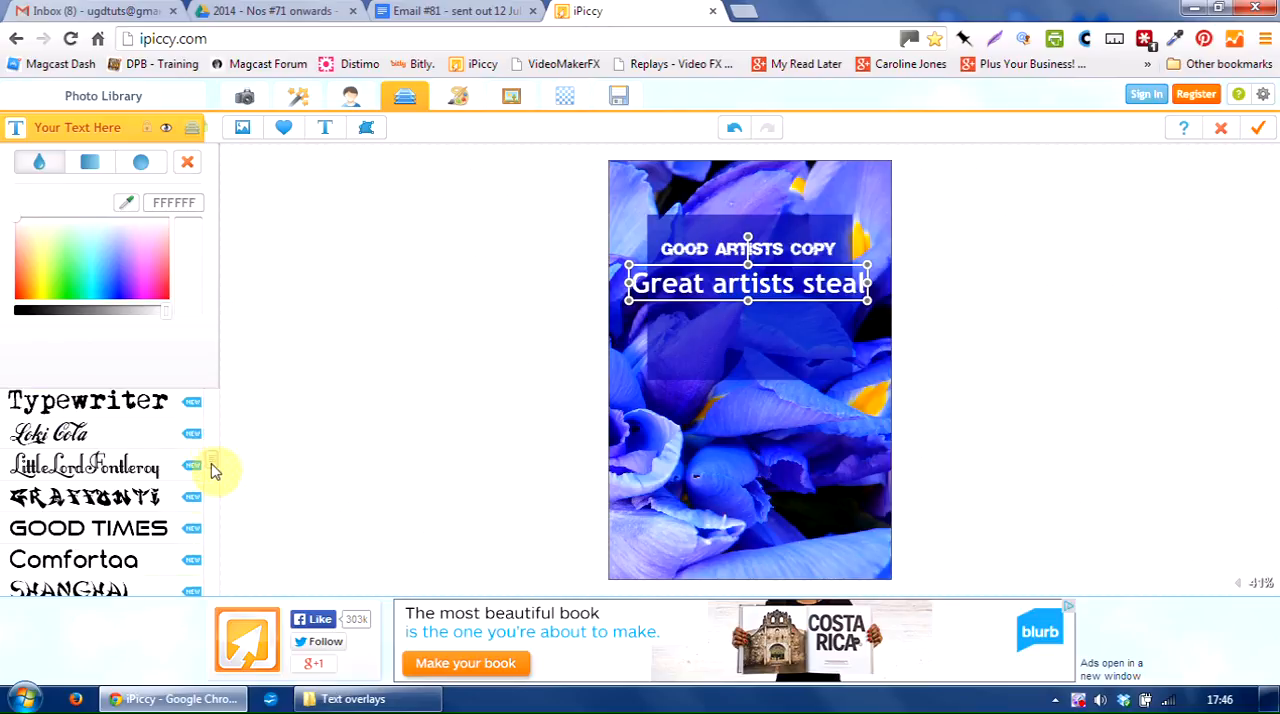
left_click(71, 447)
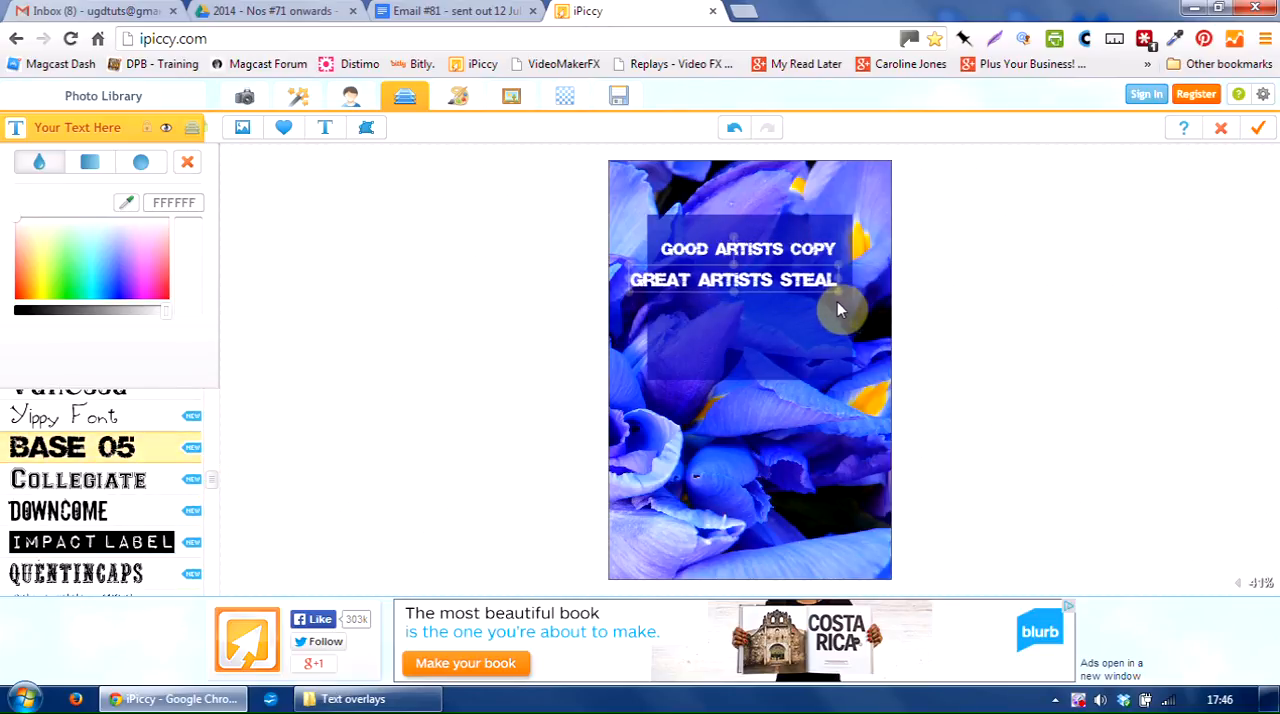
left_click(733, 280)
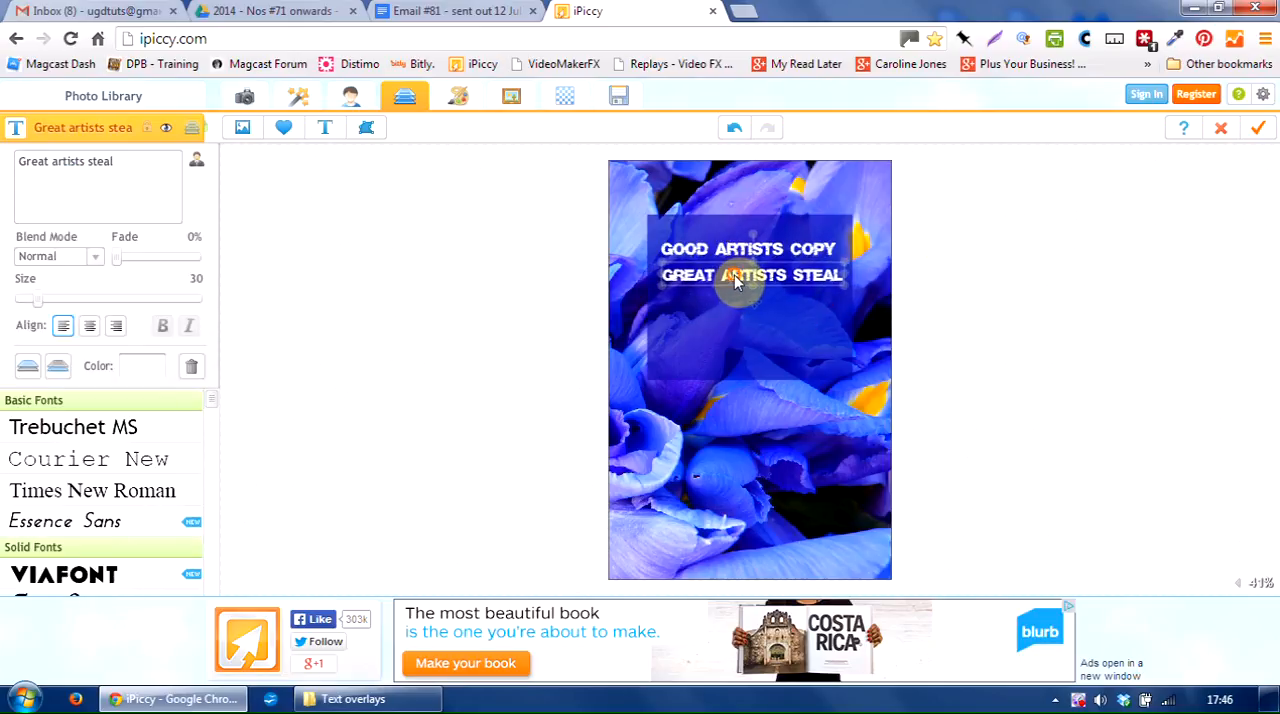
left_click(404, 95)
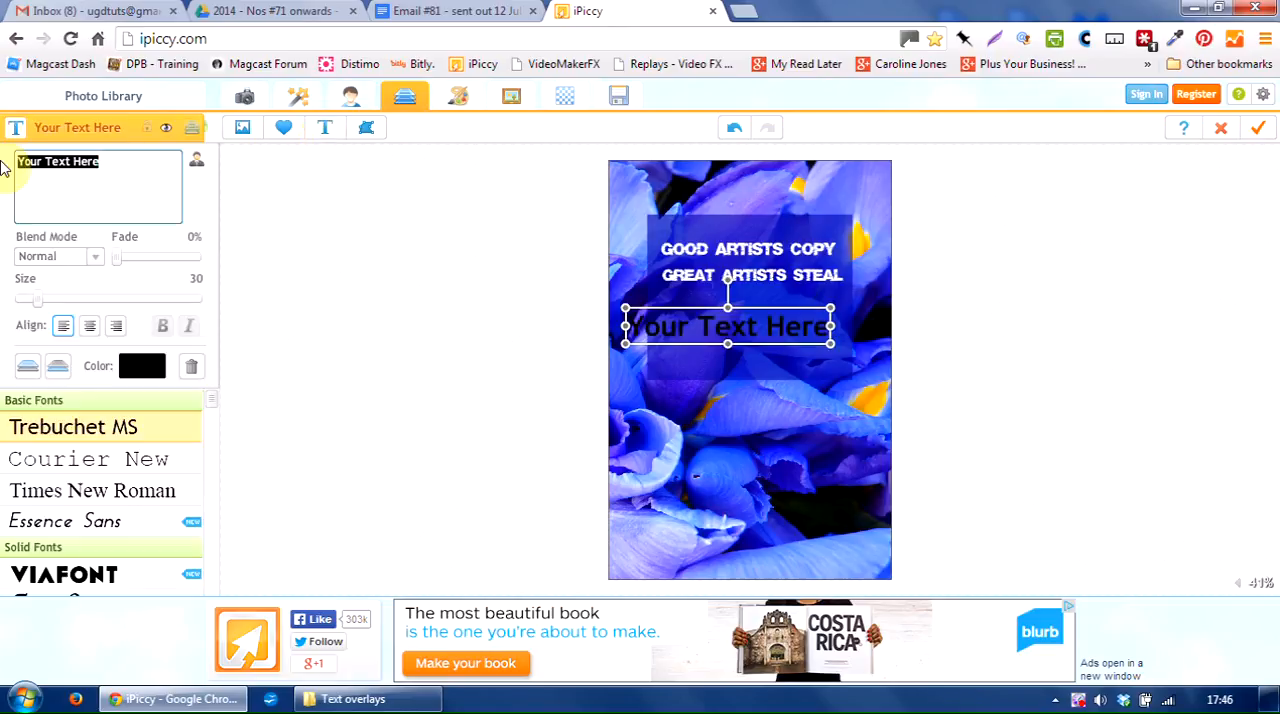
Type the 'Pablo Picasso' credit, make it white and set it in the Steelfish font.
type("Pablo")
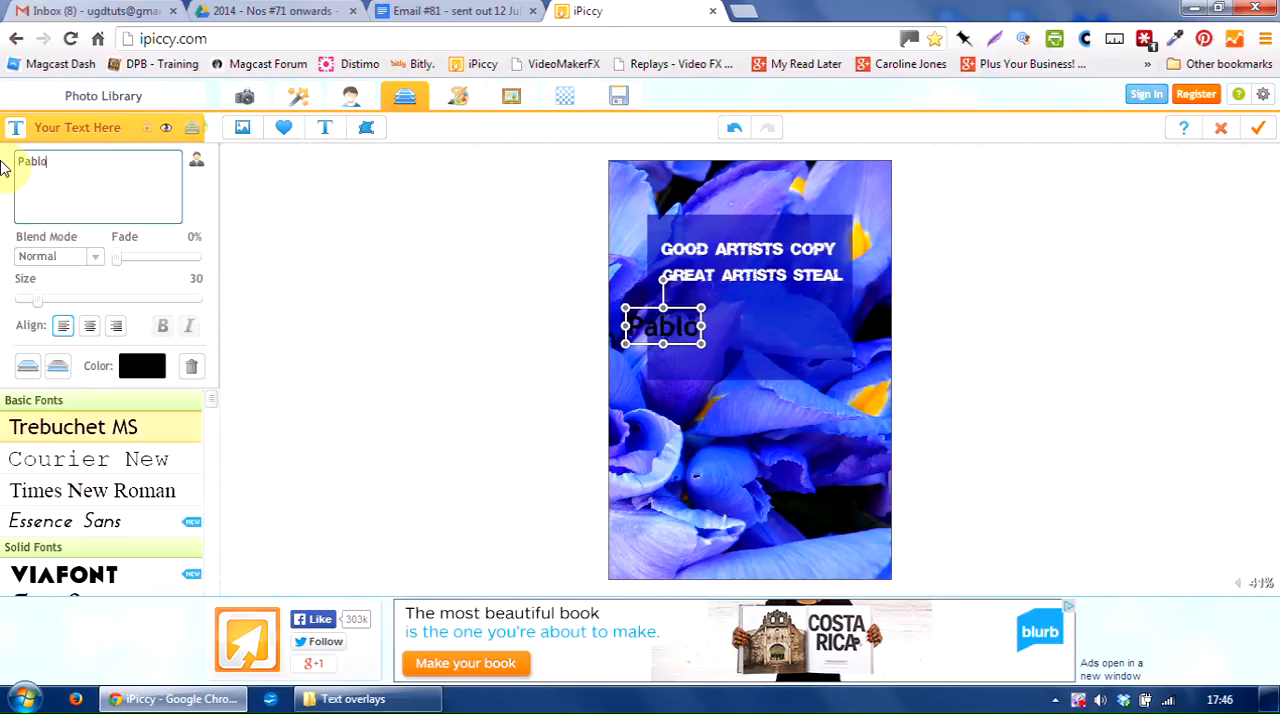
type("Picasso")
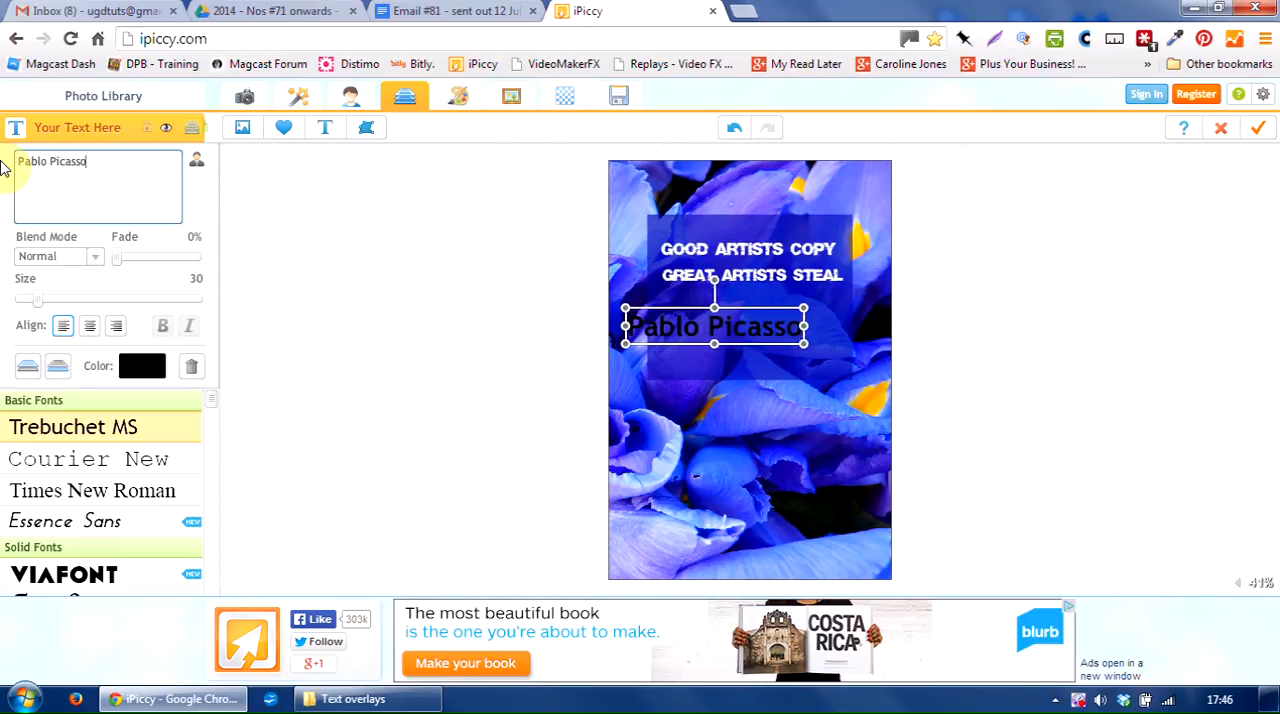
left_click(142, 365)
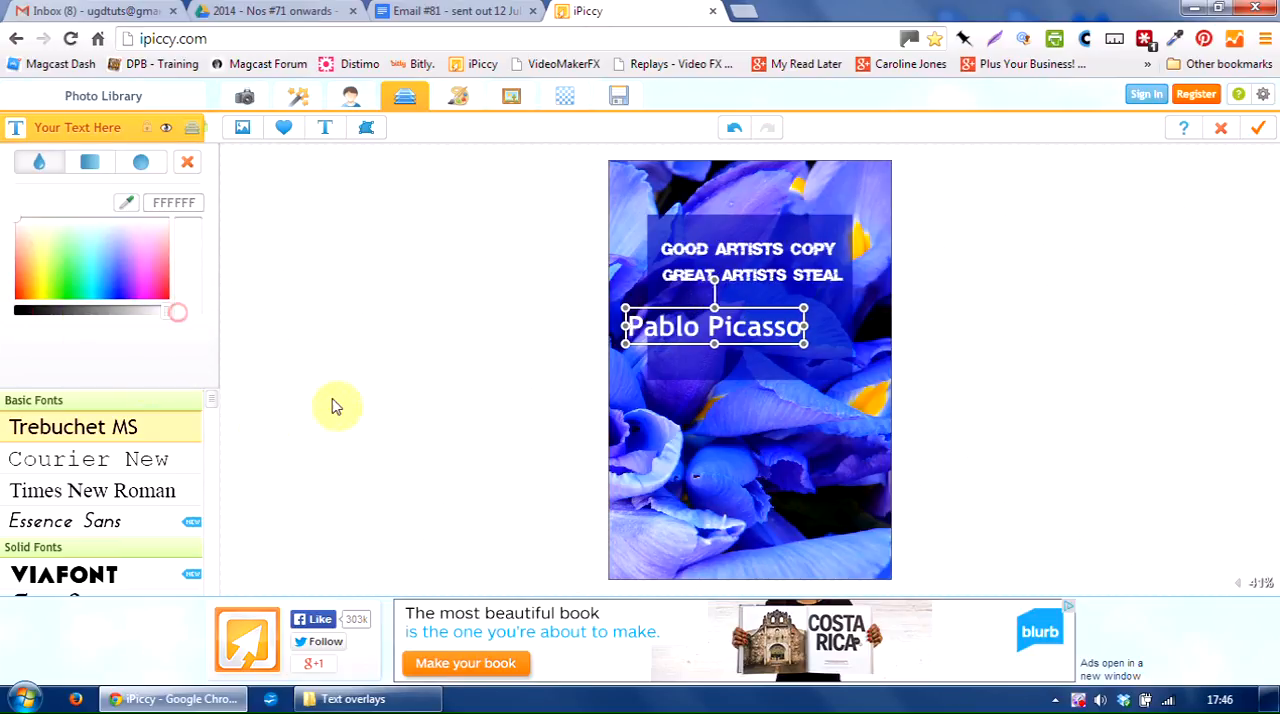
mouse_move(213, 404)
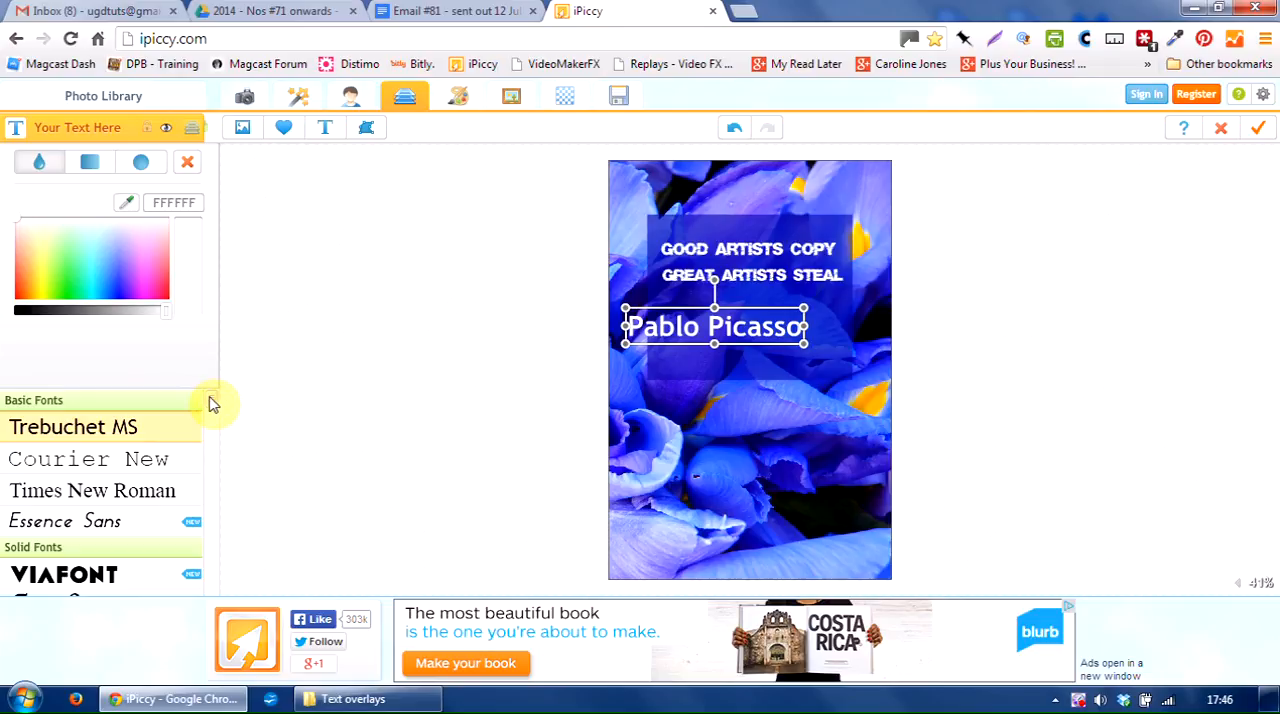
scroll("down", 3)
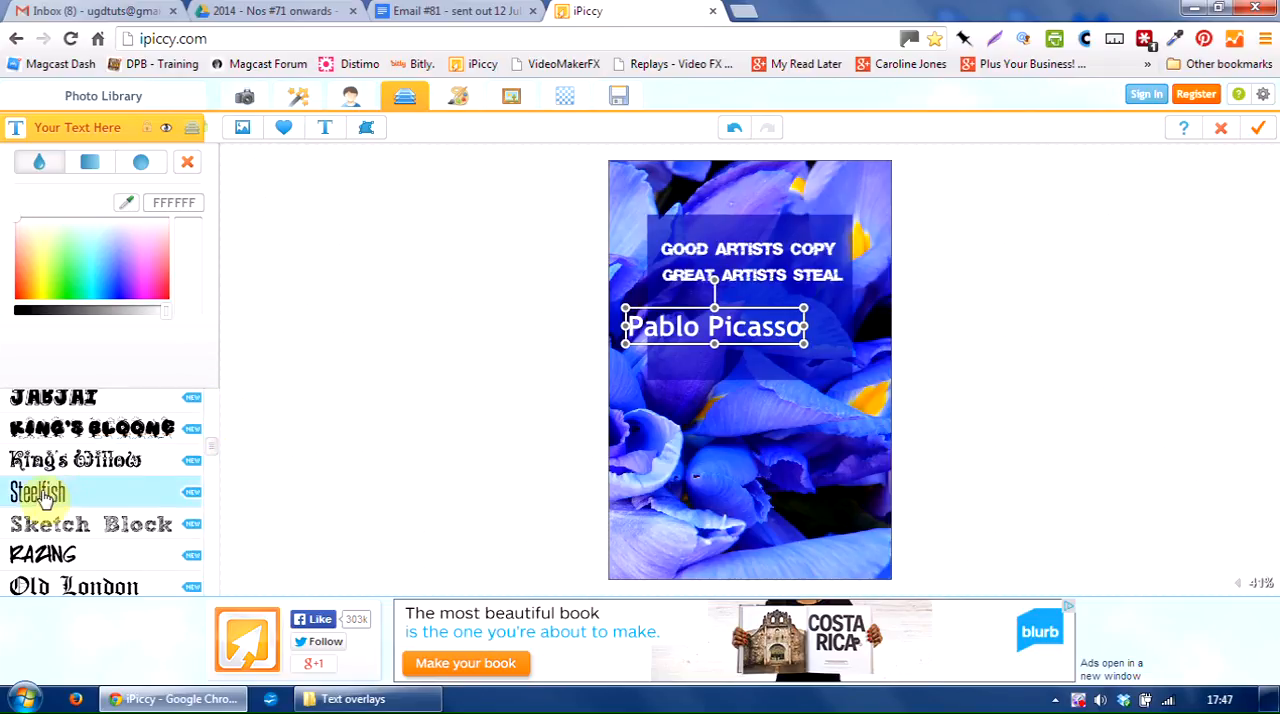
left_click(37, 491)
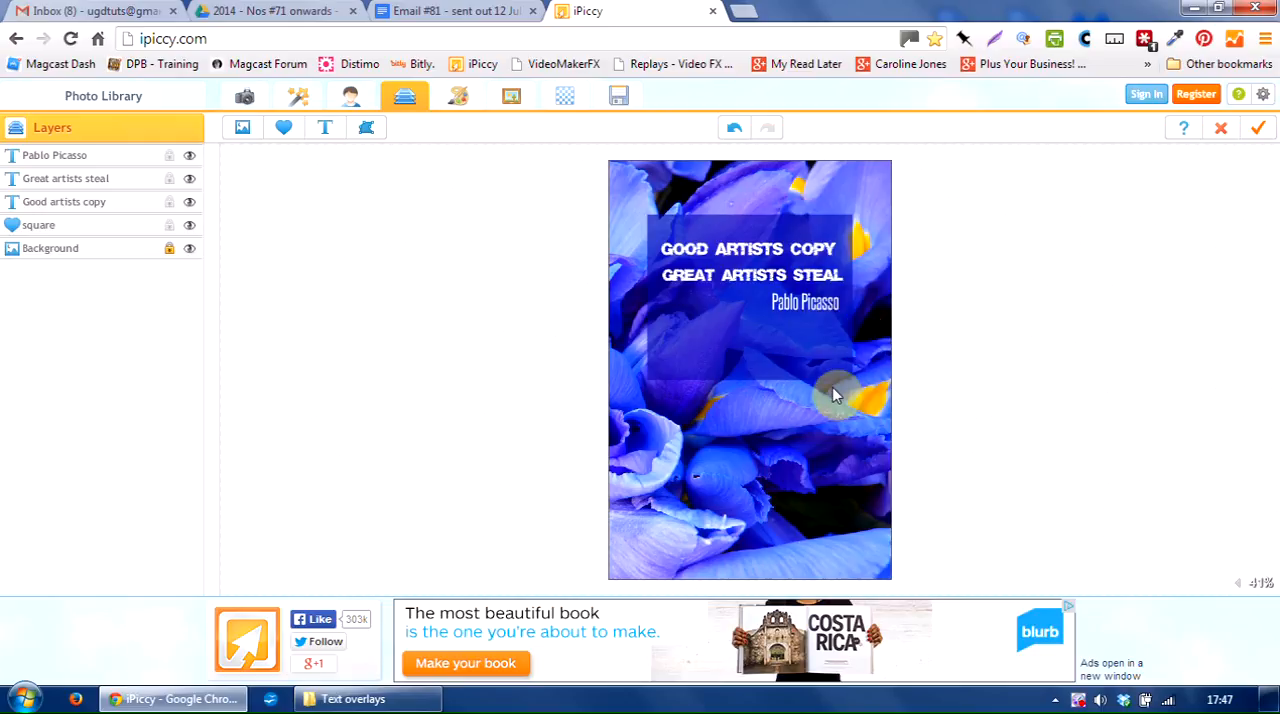
Shrink the faded blue square to fit snugly around the quote text.
left_click(38, 224)
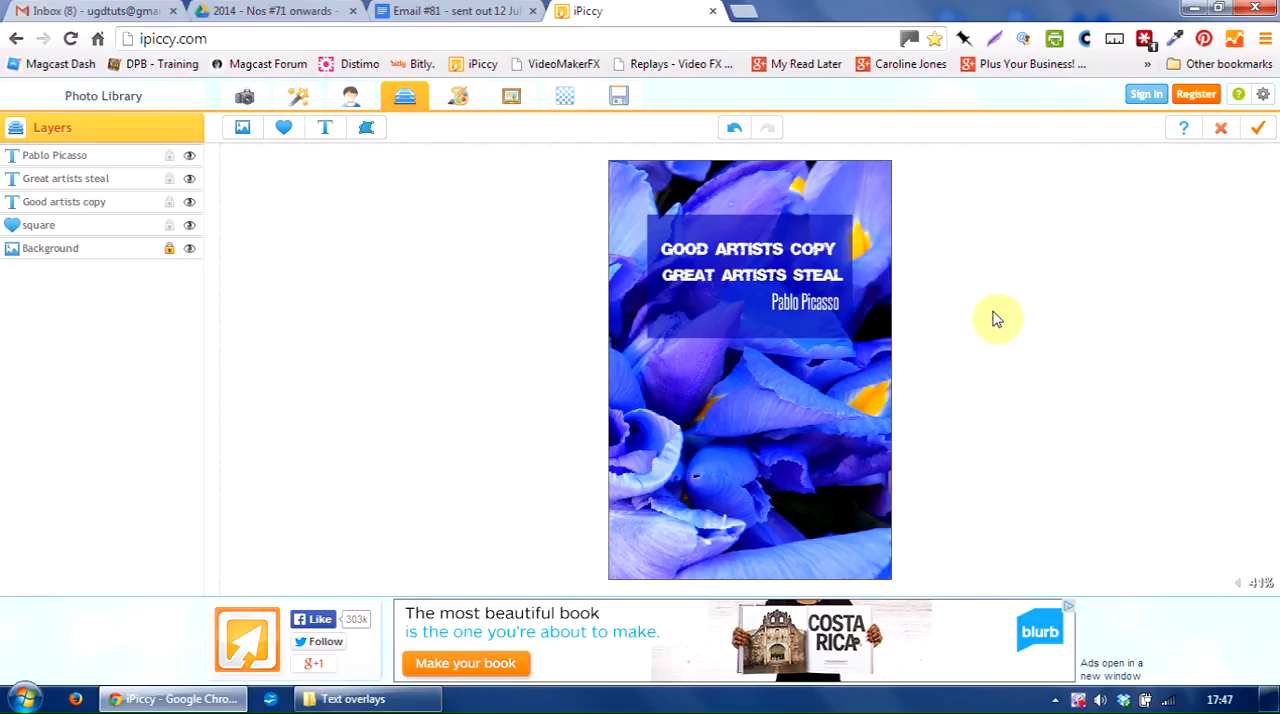
mouse_move(1046, 338)
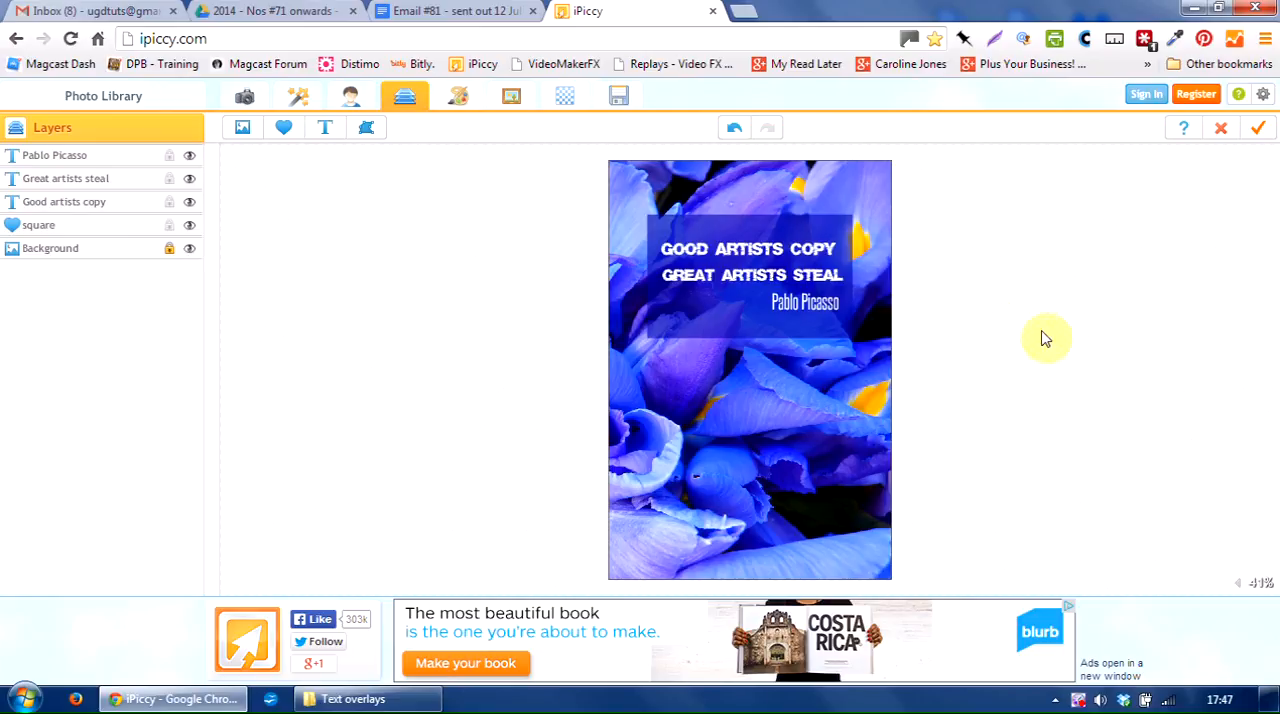
mouse_move(878, 243)
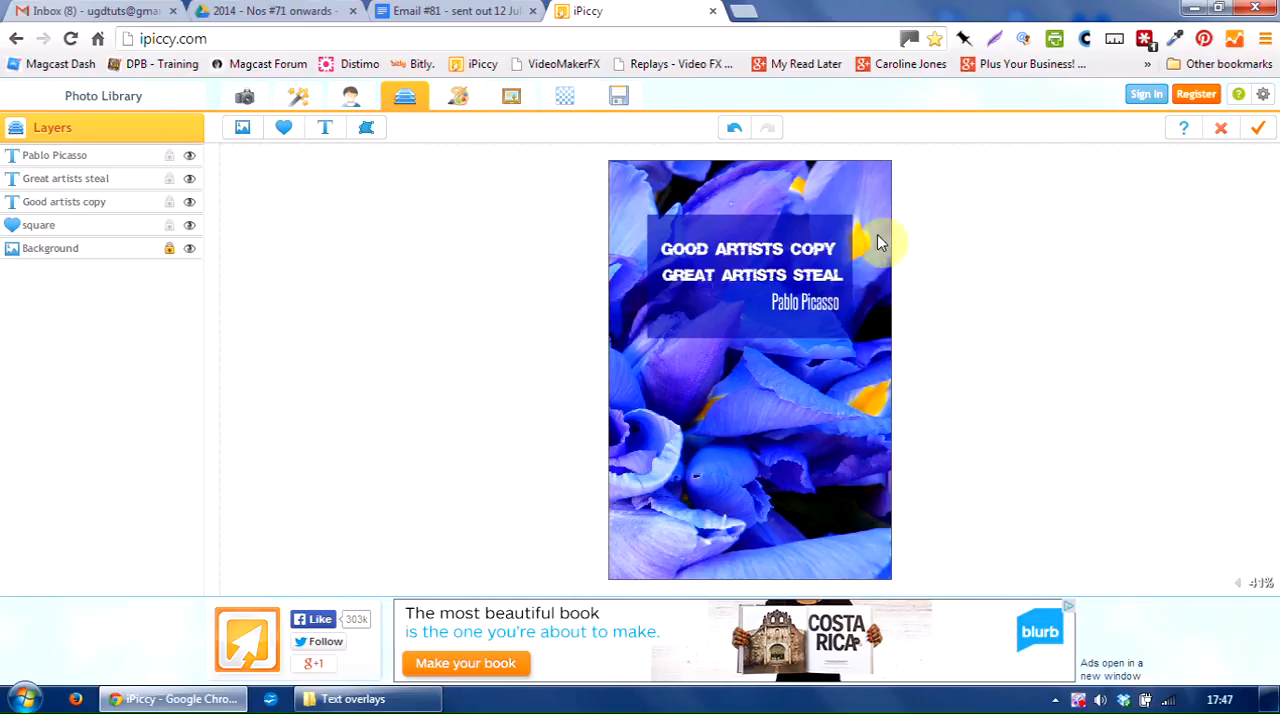
mouse_move(890, 588)
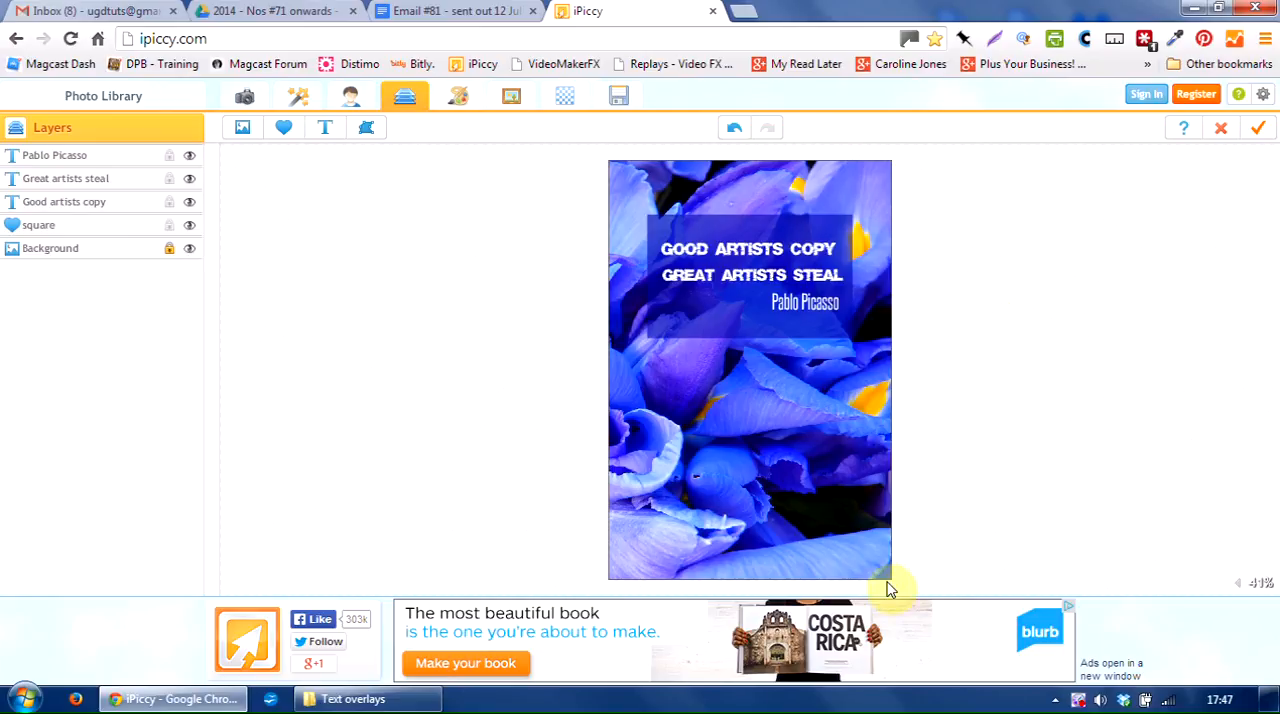
mouse_move(610, 170)
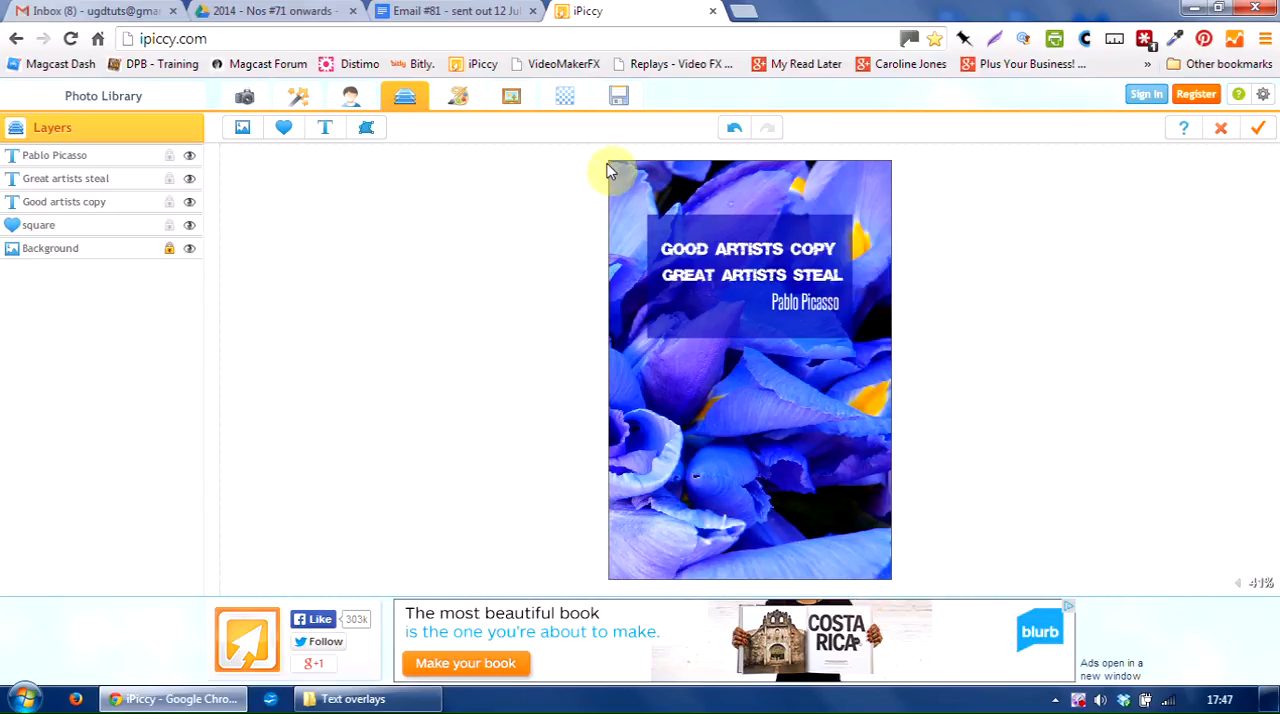
mouse_move(969, 444)
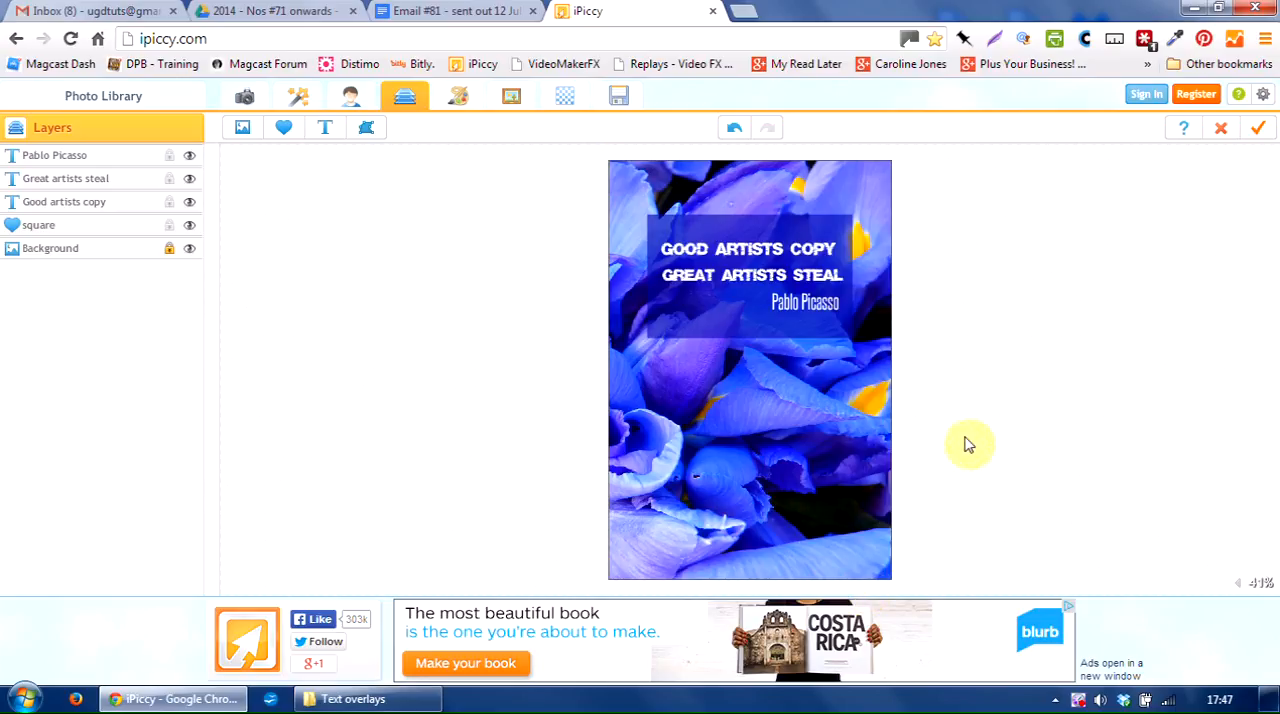
mouse_move(1147, 205)
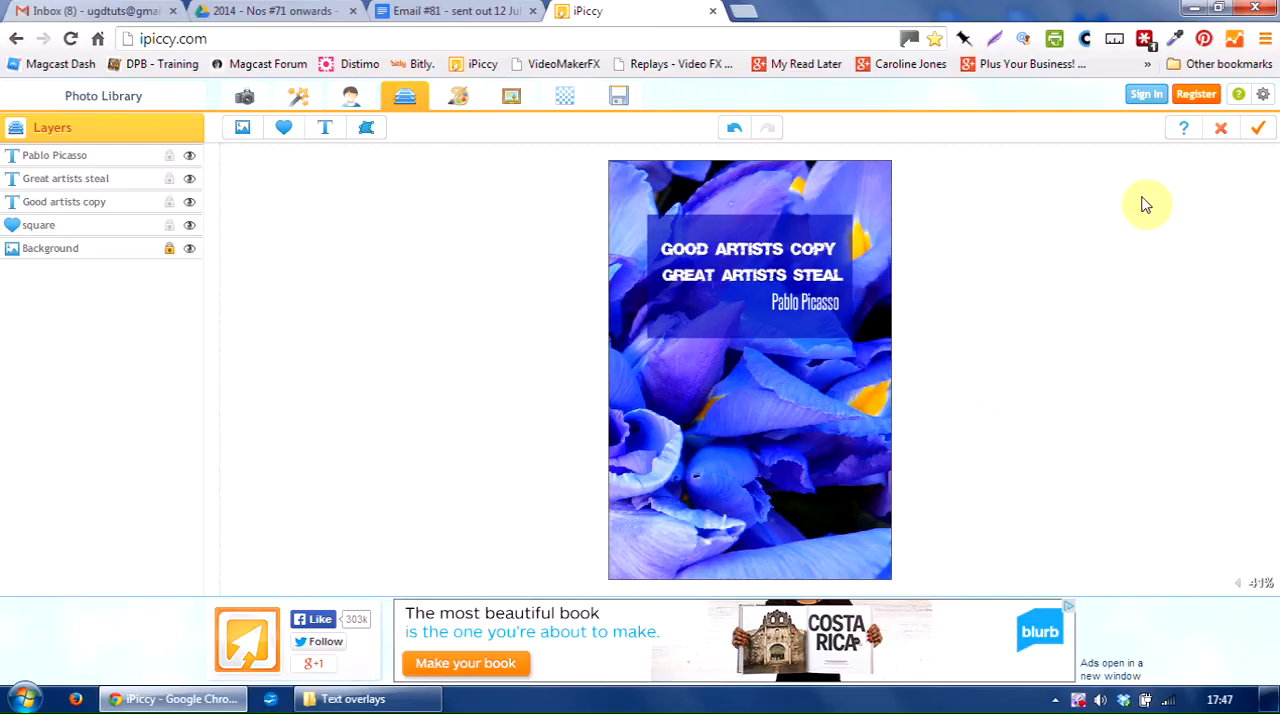
mouse_move(1261, 128)
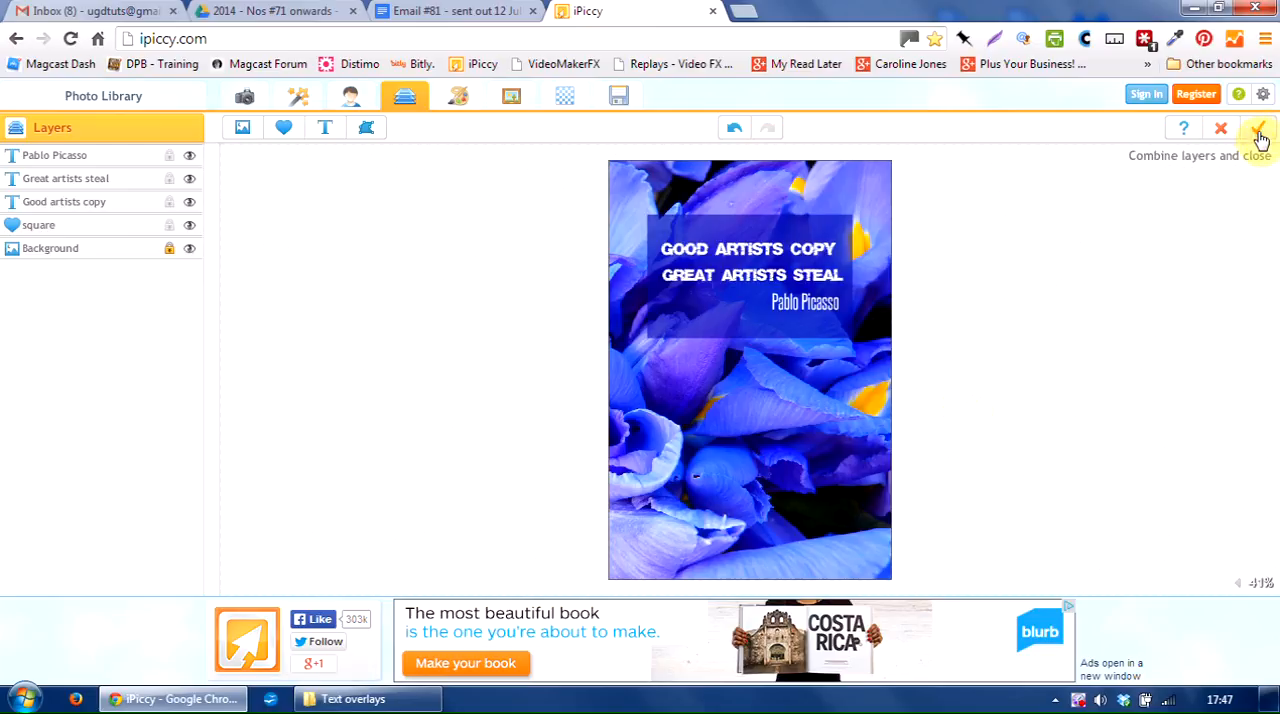
Combine all layers and raise the JPG save quality to 100%.
left_click(245, 96)
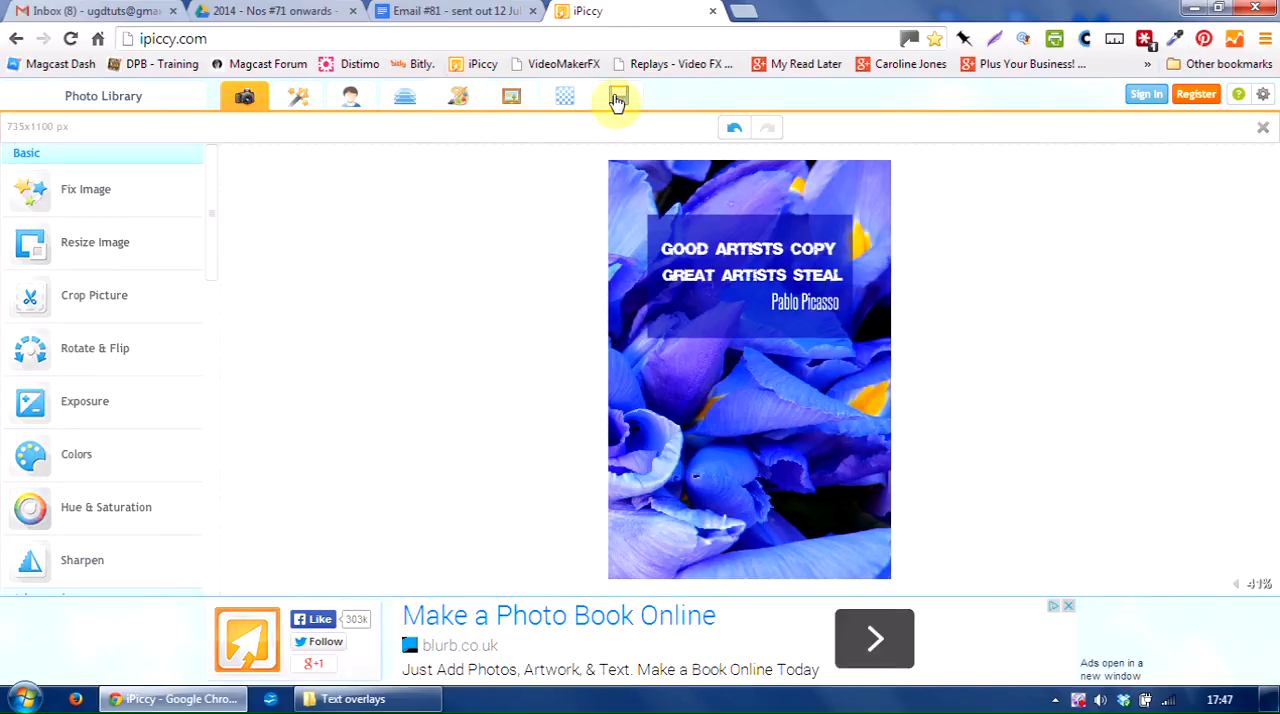
left_click(618, 96)
type("Picasso quote")
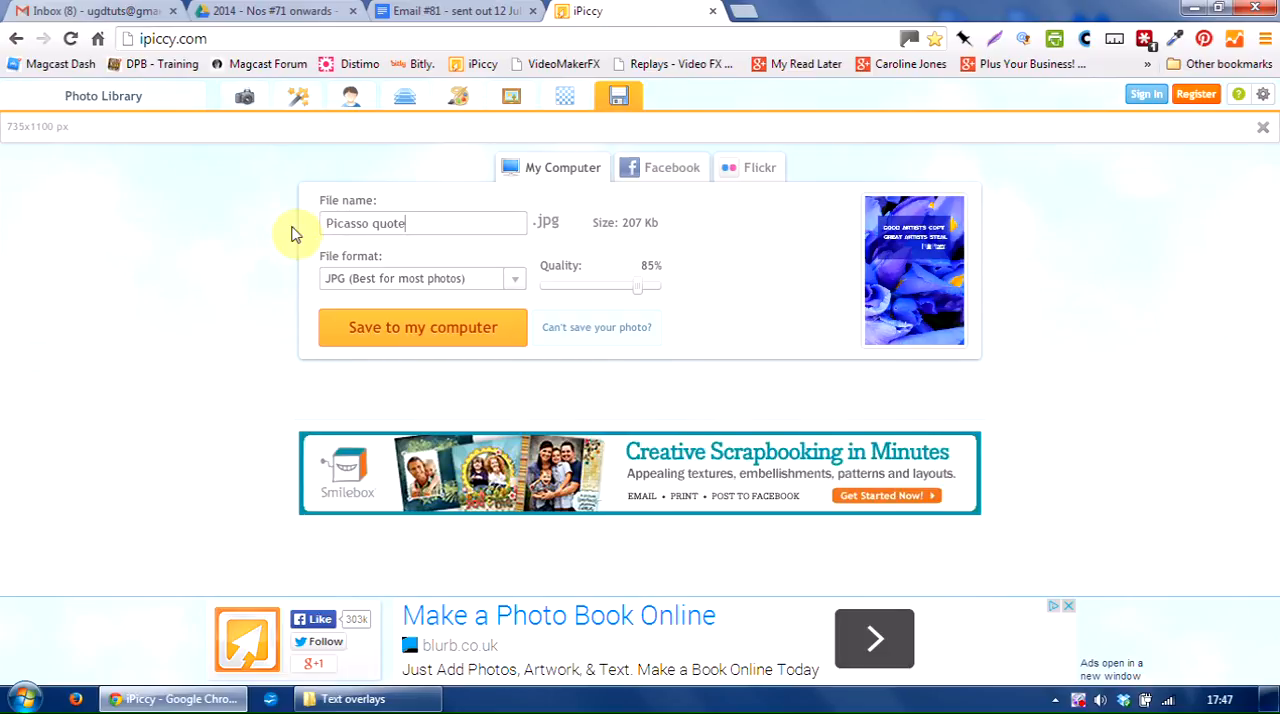
left_click_drag(637, 288, 651, 288)
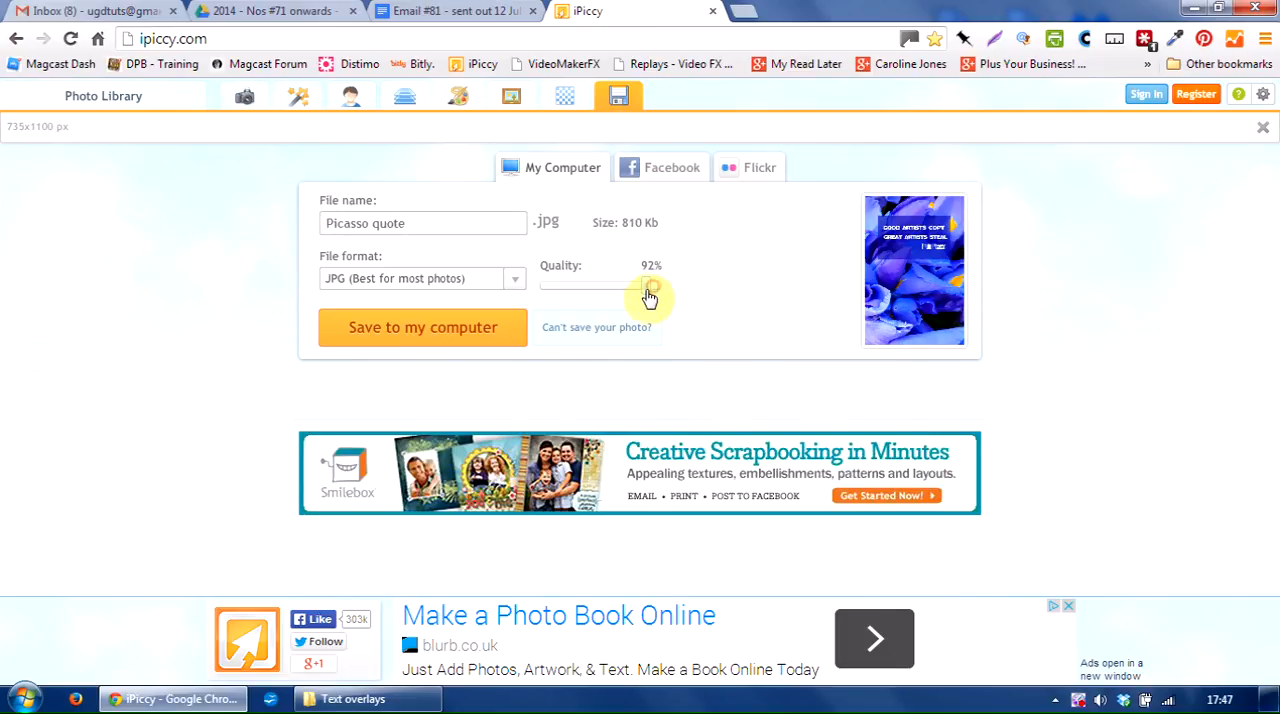
left_click_drag(648, 286, 660, 278)
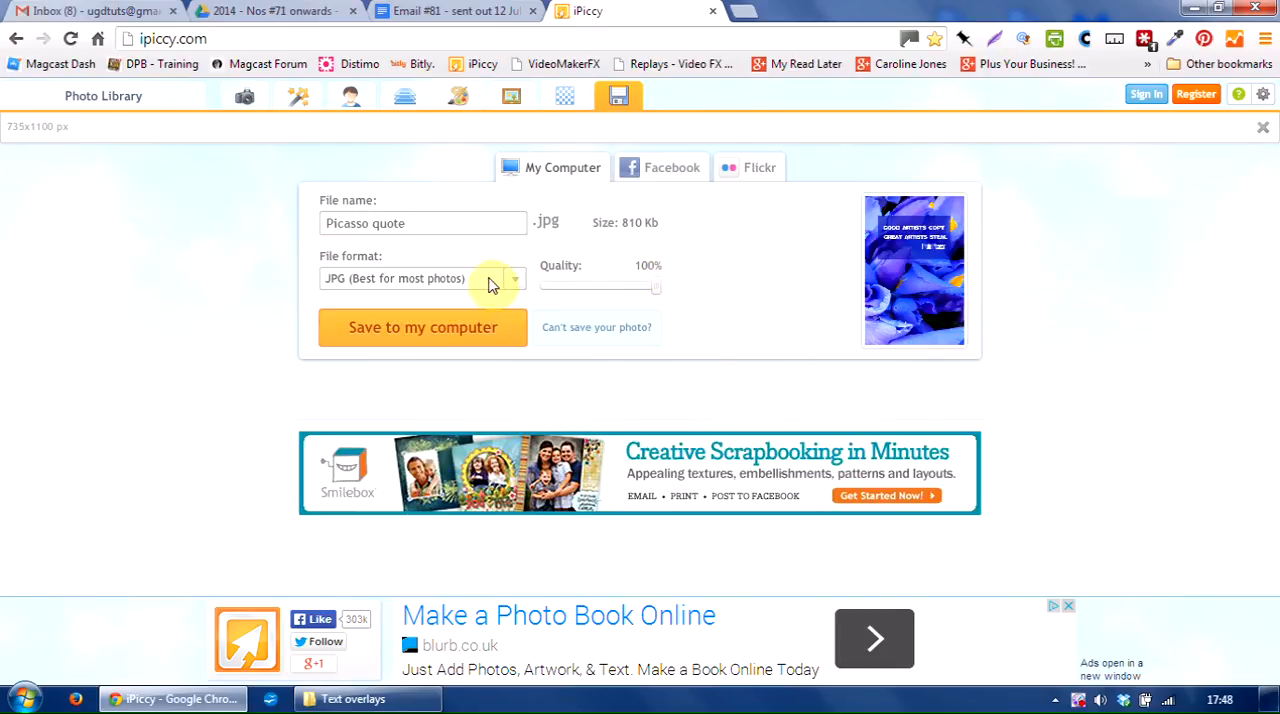
mouse_move(710, 247)
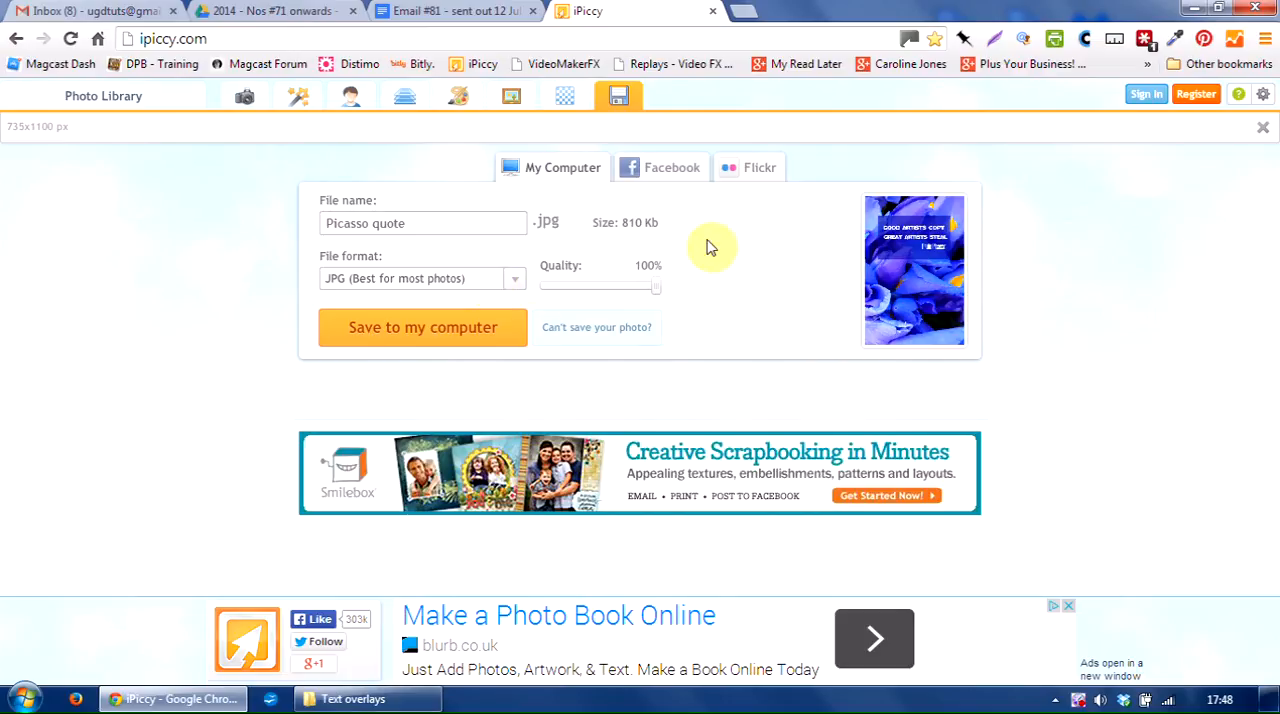
Save the image to the computer as Picasso quote.jpg.
left_click(422, 327)
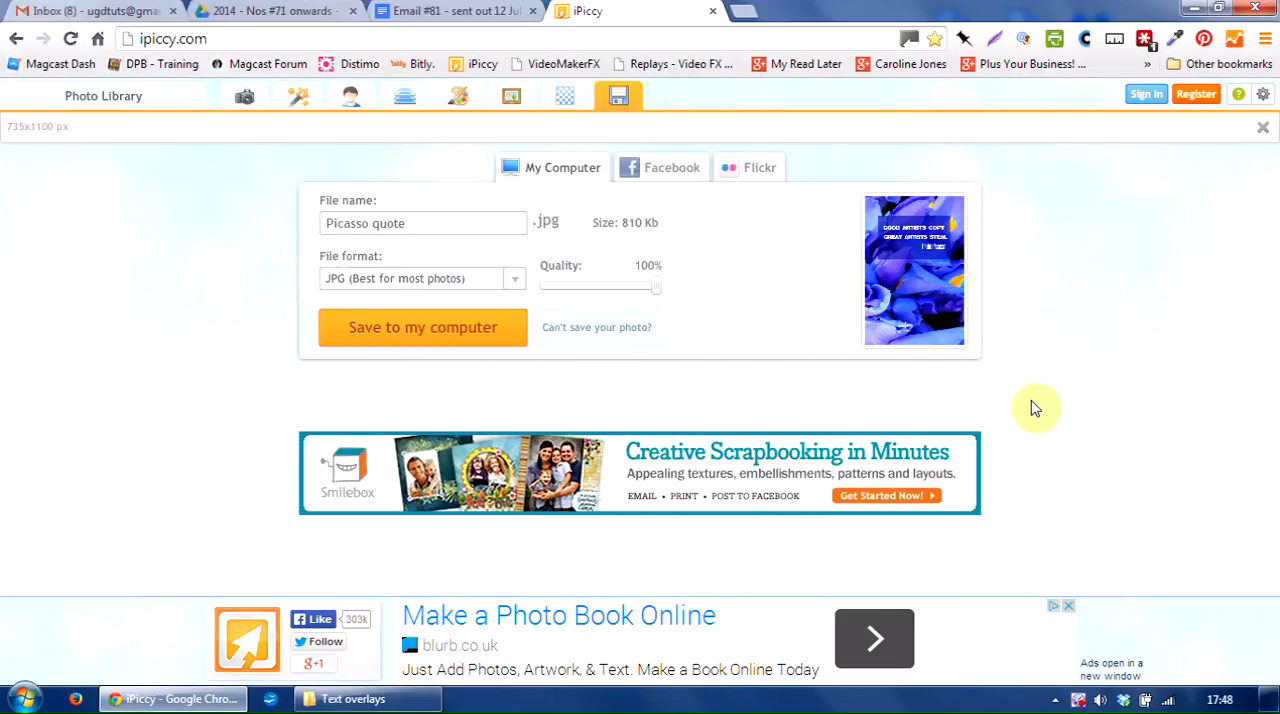
left_click(423, 327)
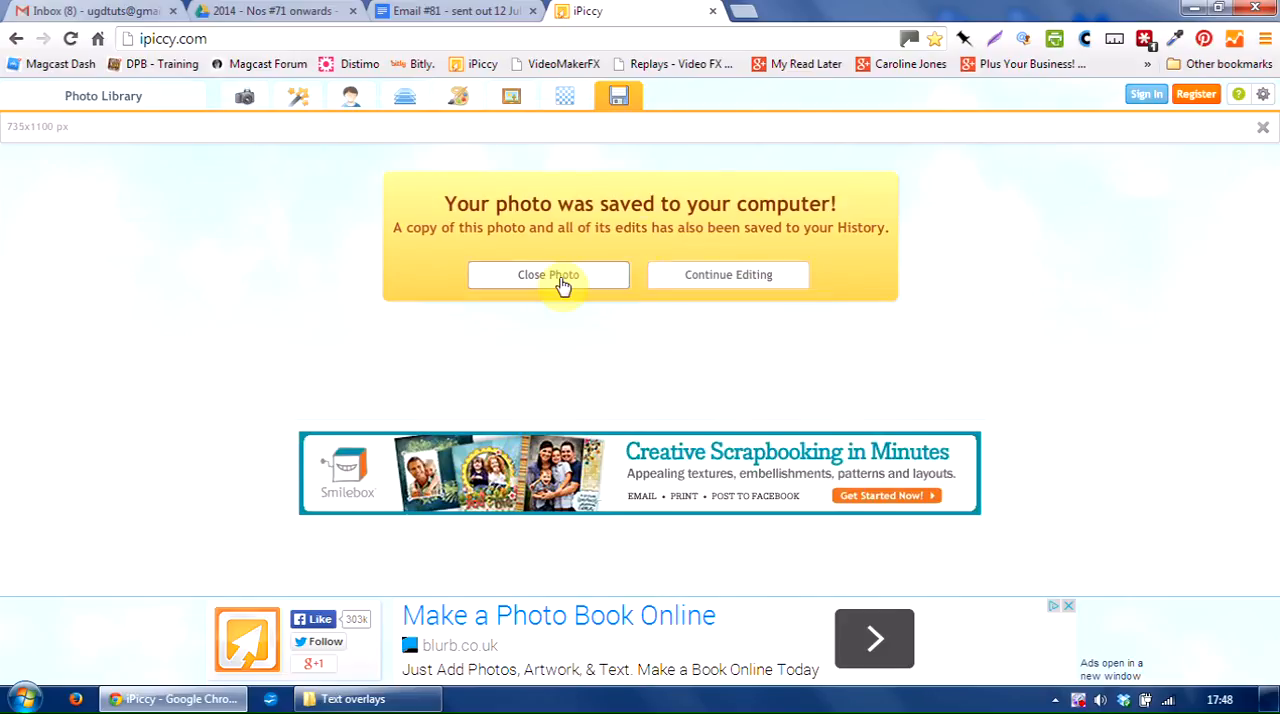